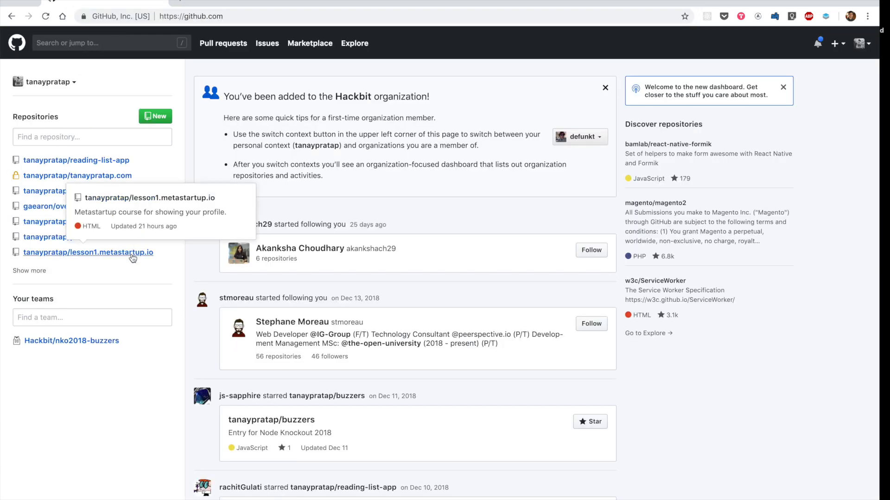
Open the lesson1.metastartup.io repository from the dashboard sidebar.
left_click(89, 252)
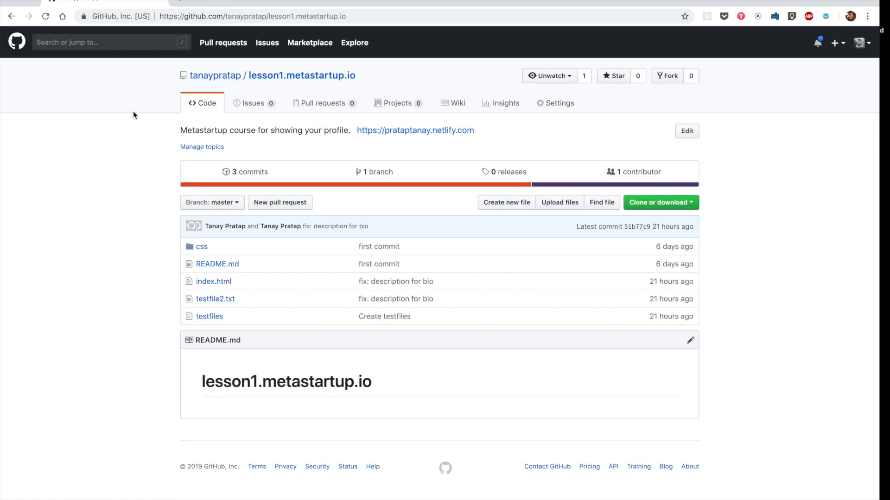
mouse_move(182, 5)
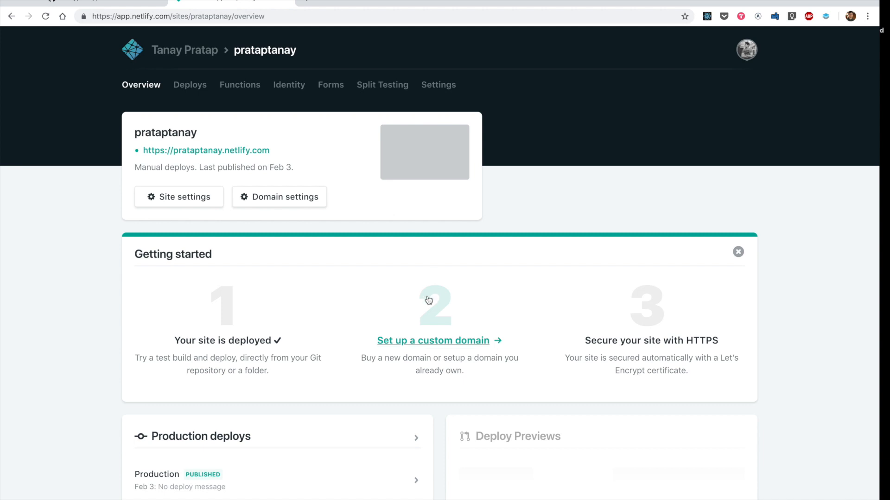
Reach the Danger zone in the prataptanay site's settings.
scroll("down", 3)
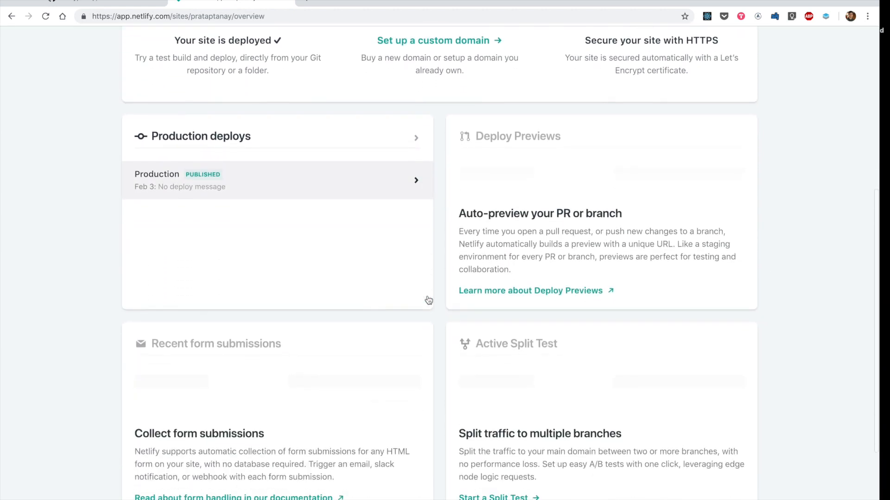
scroll("down", 3)
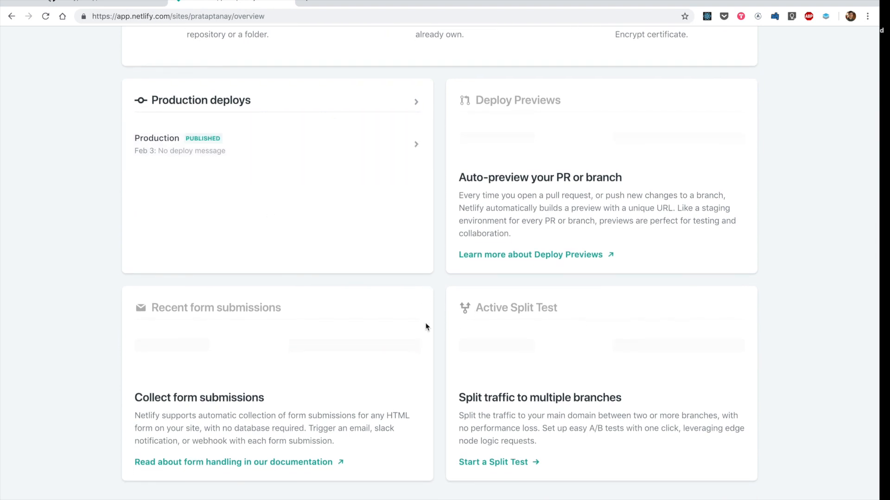
scroll("up", 3)
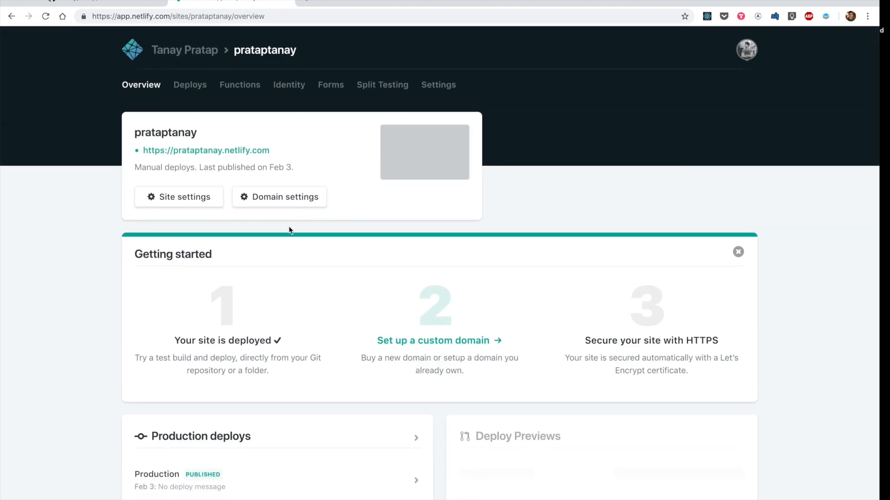
left_click(438, 84)
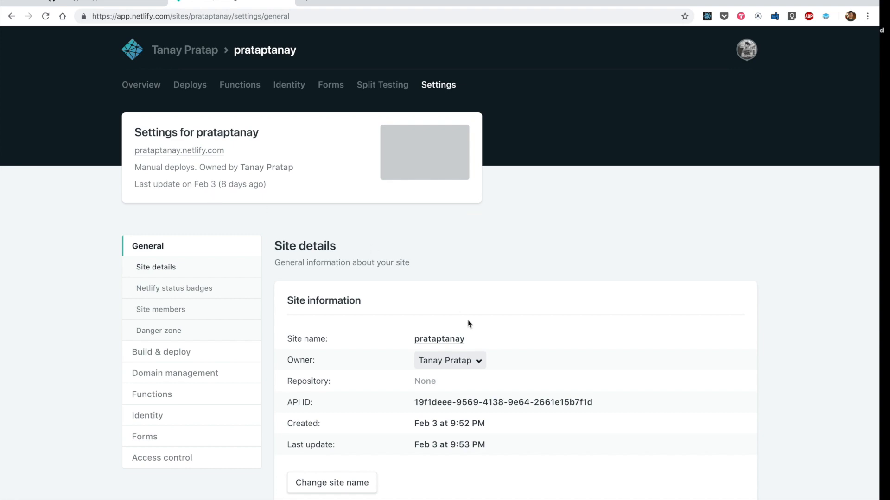
scroll("down", 3)
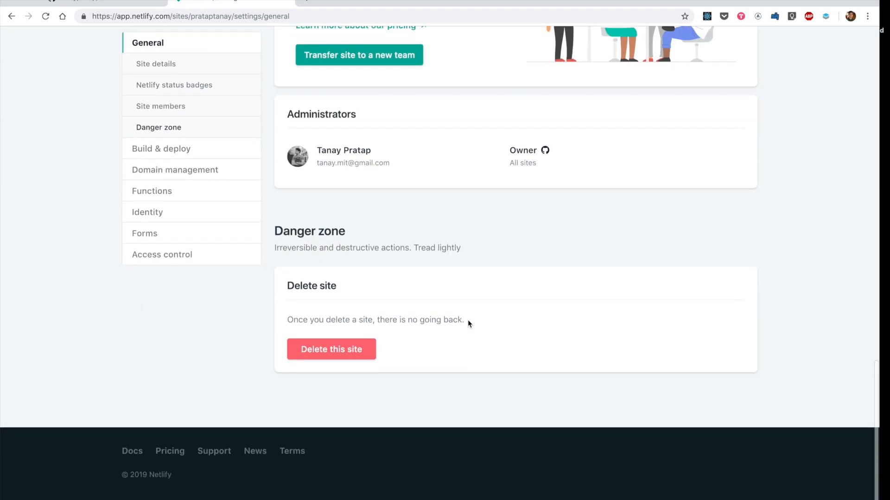
Delete the site, confirming with the name prataptanay.
left_click(331, 349)
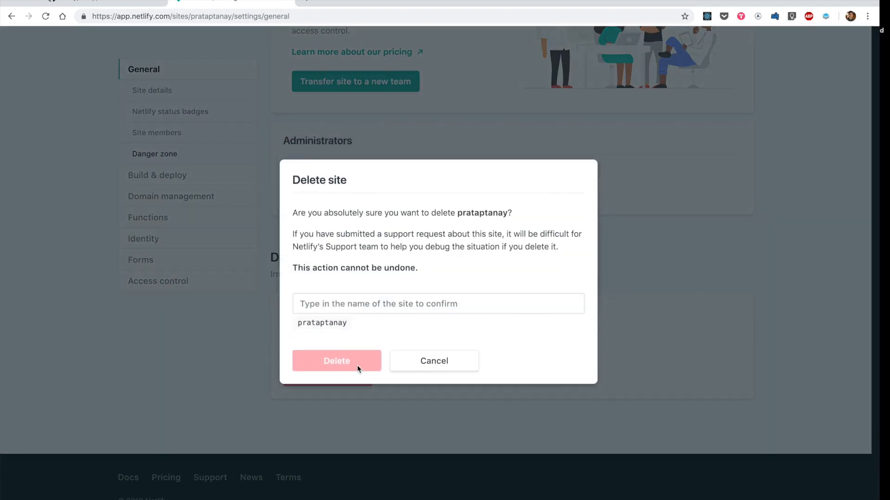
type("prata")
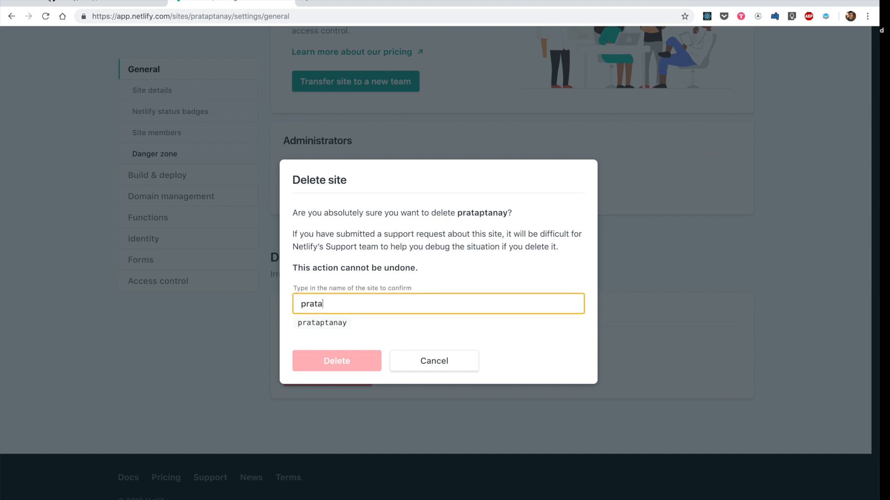
type("ptanay")
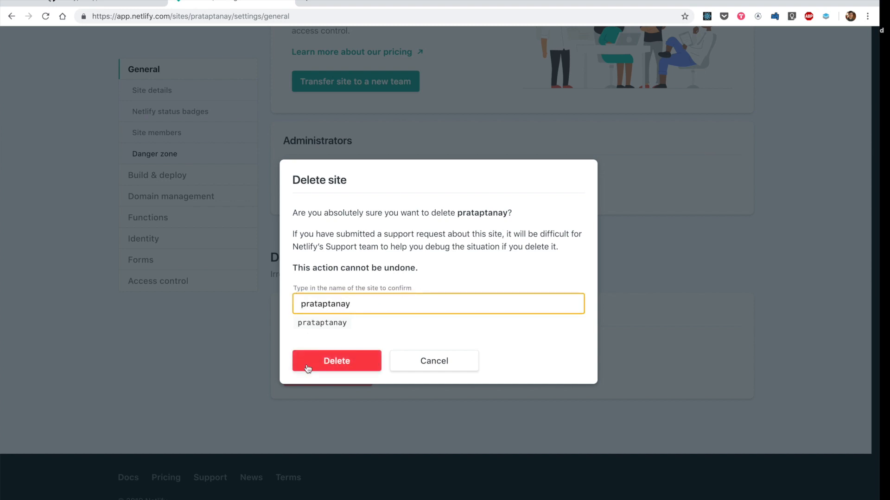
left_click(335, 361)
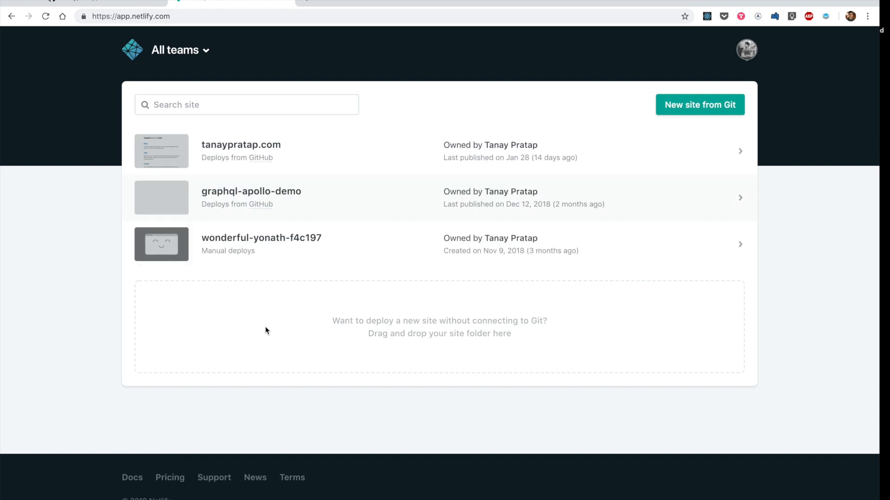
mouse_move(706, 113)
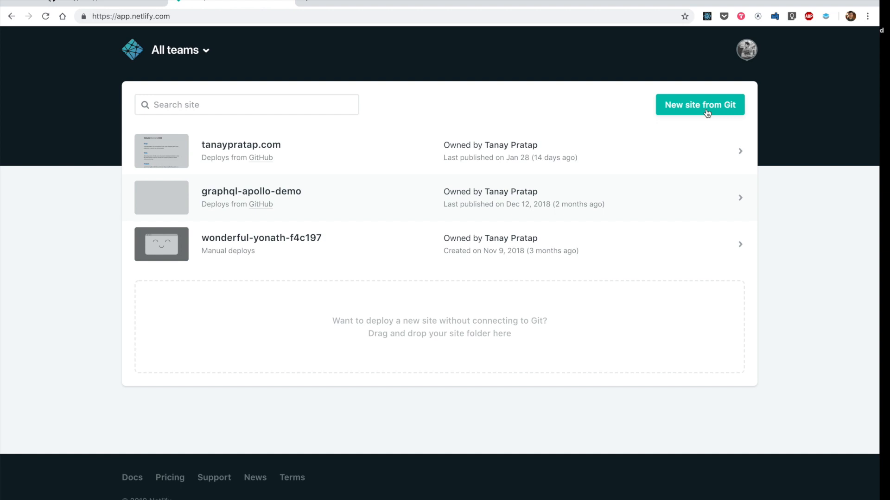
Start a new site from Git with GitHub and pick the lesson1.metastartup.io repository.
left_click(699, 105)
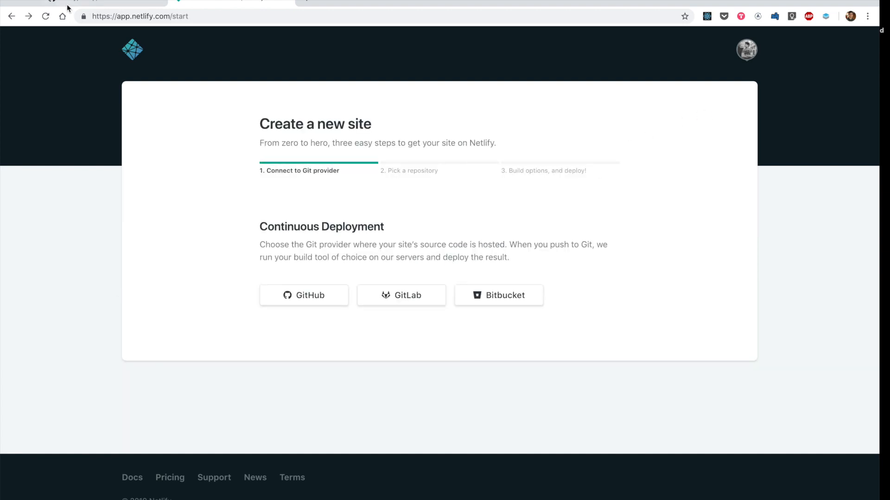
mouse_move(49, 258)
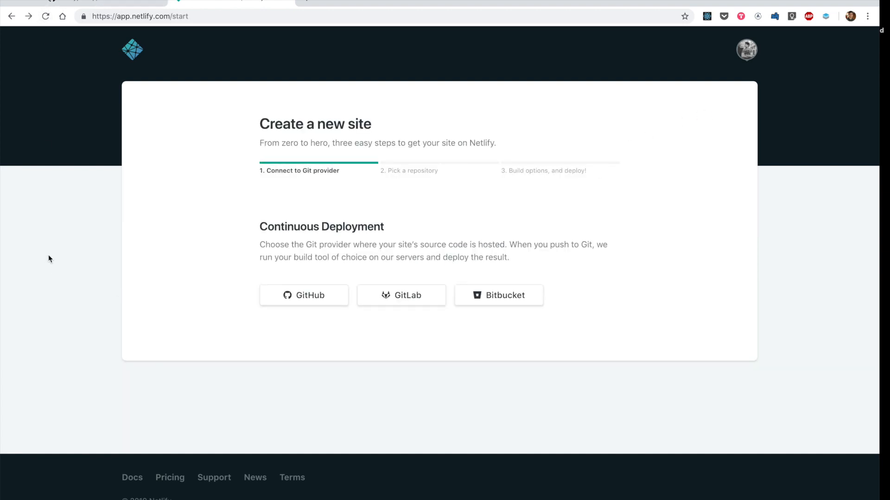
mouse_move(310, 301)
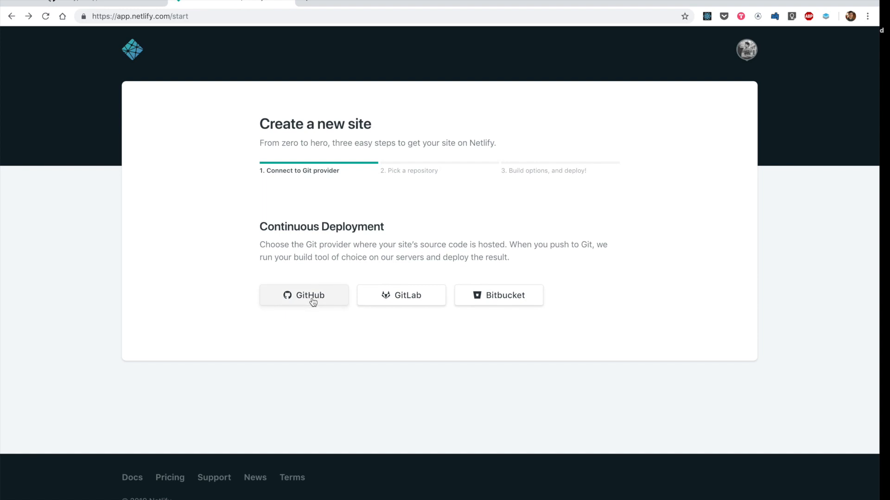
left_click(304, 295)
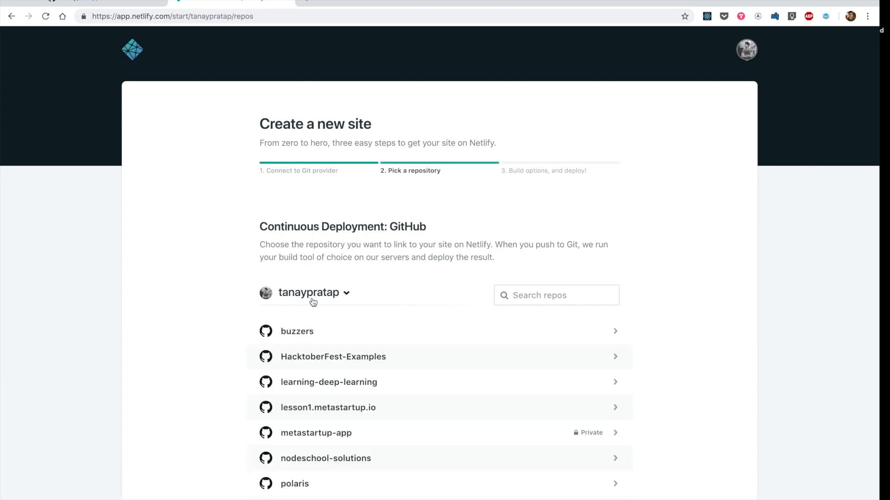
scroll("down", 3)
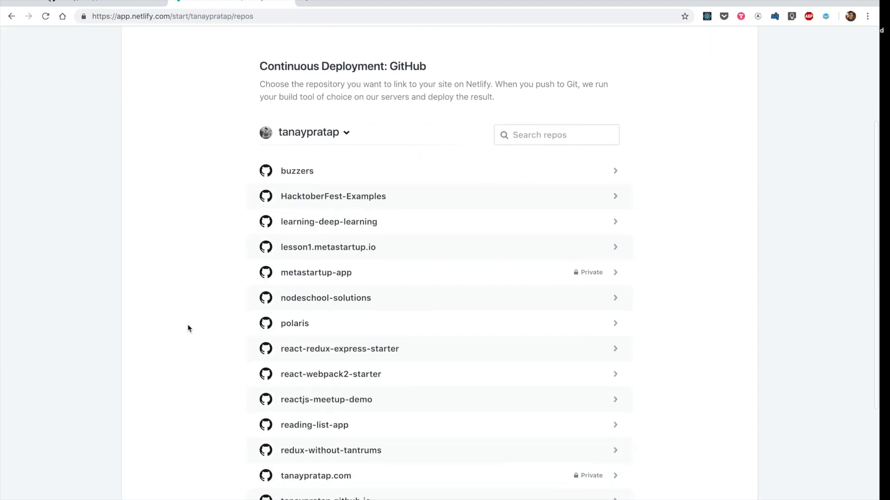
scroll("down", 3)
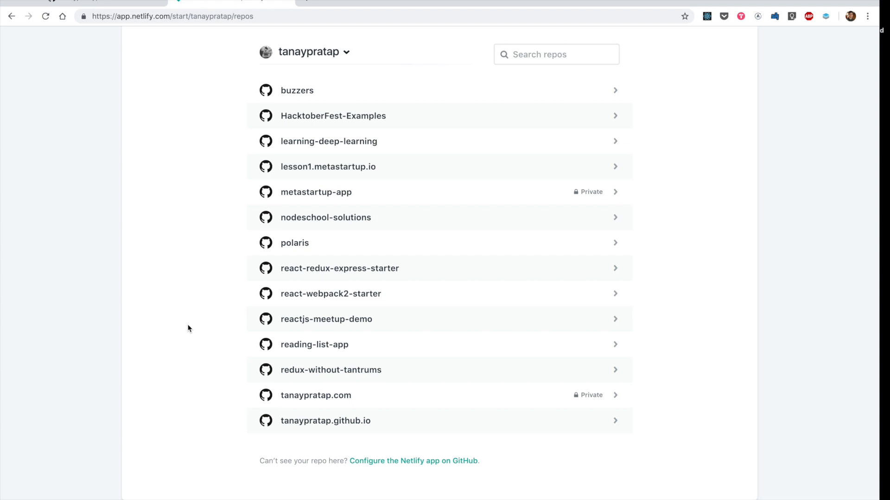
mouse_move(311, 220)
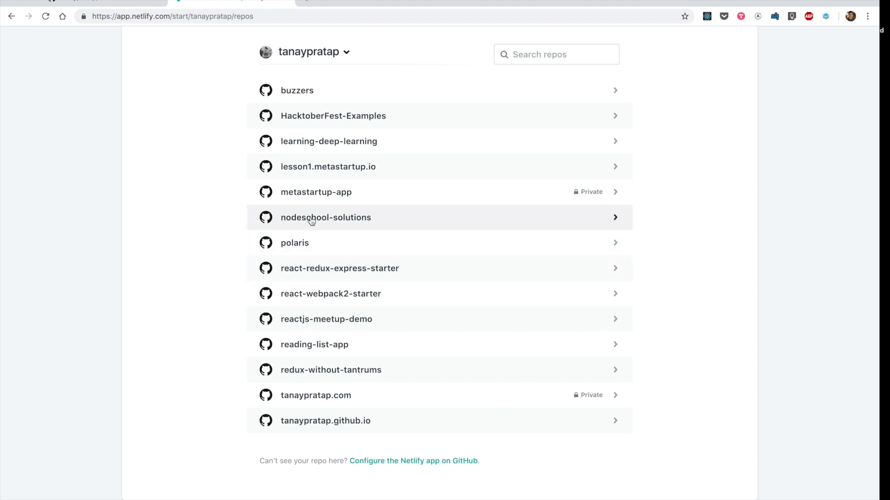
left_click(328, 166)
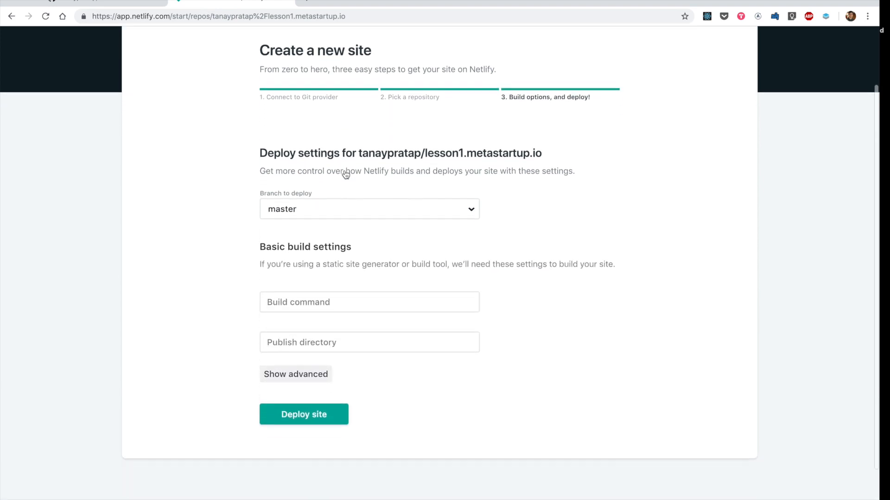
Deploy the site with default settings and view the affectionate-wiles-d605e7 overview.
scroll("down", 3)
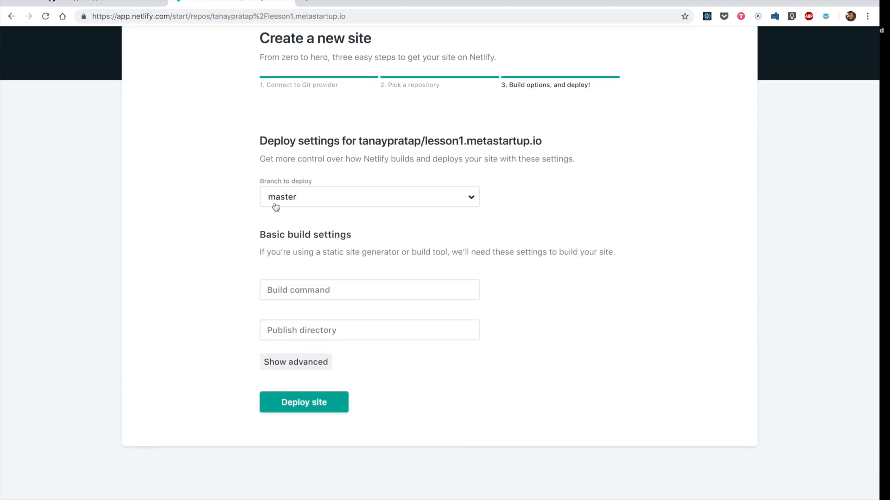
scroll("up", 3)
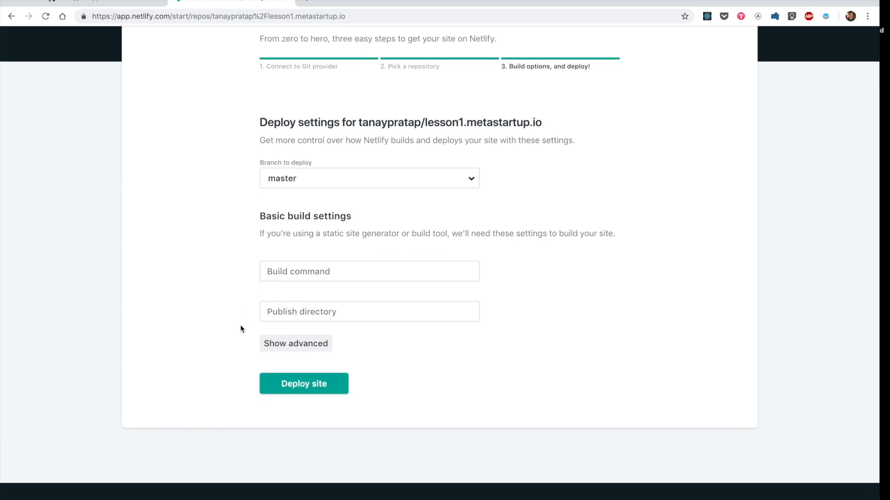
mouse_move(236, 329)
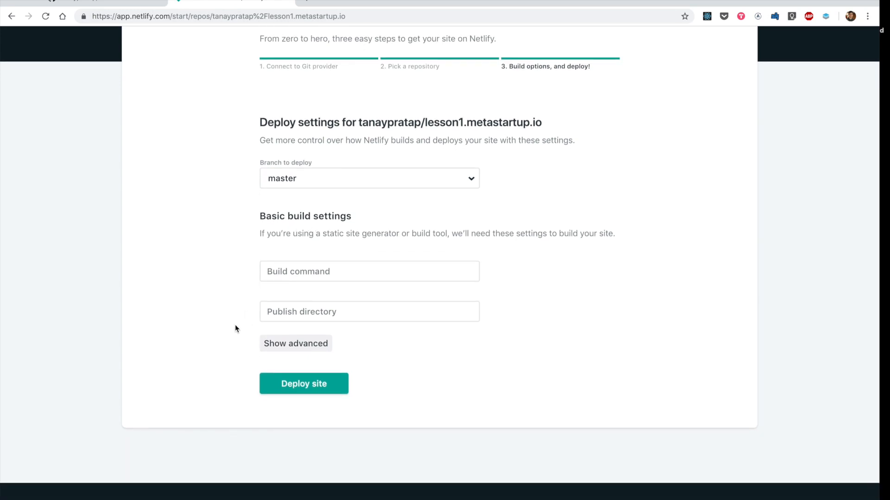
left_click(303, 383)
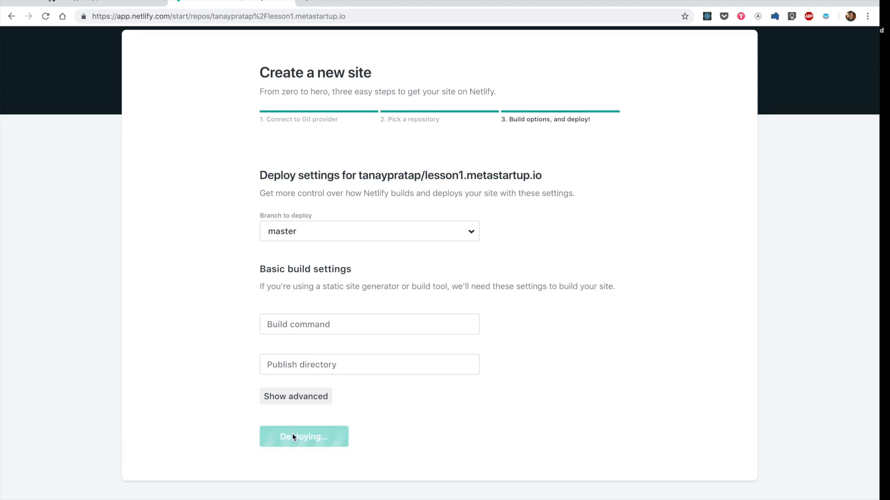
left_click(303, 436)
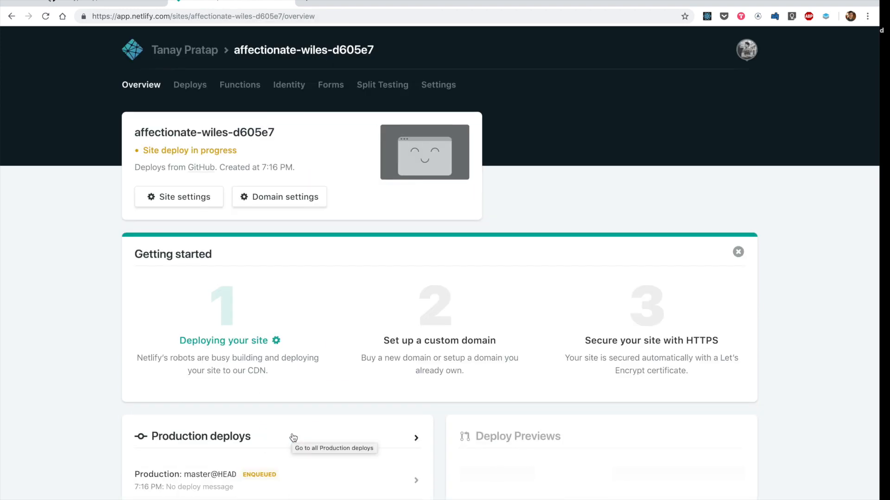
mouse_move(301, 279)
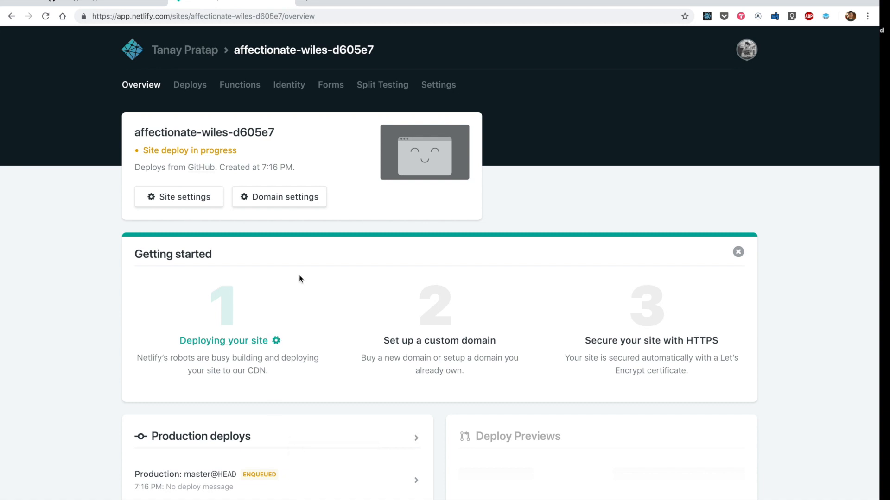
right_click(299, 278)
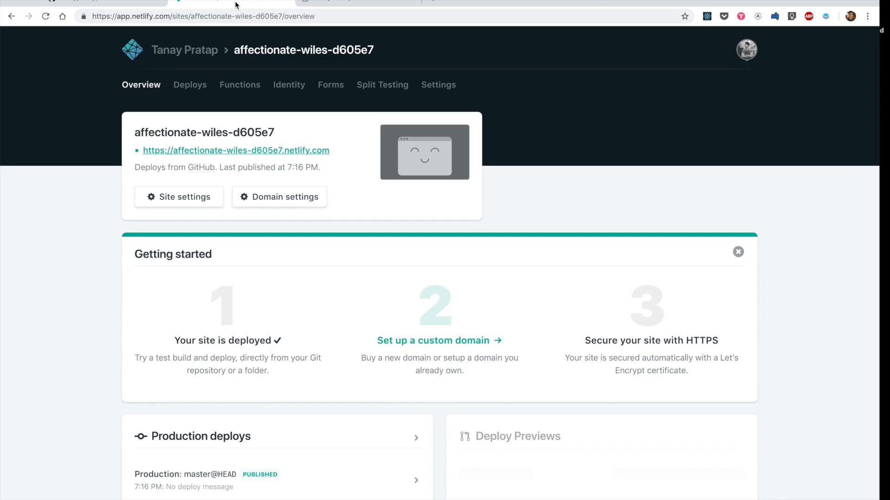
mouse_move(294, 239)
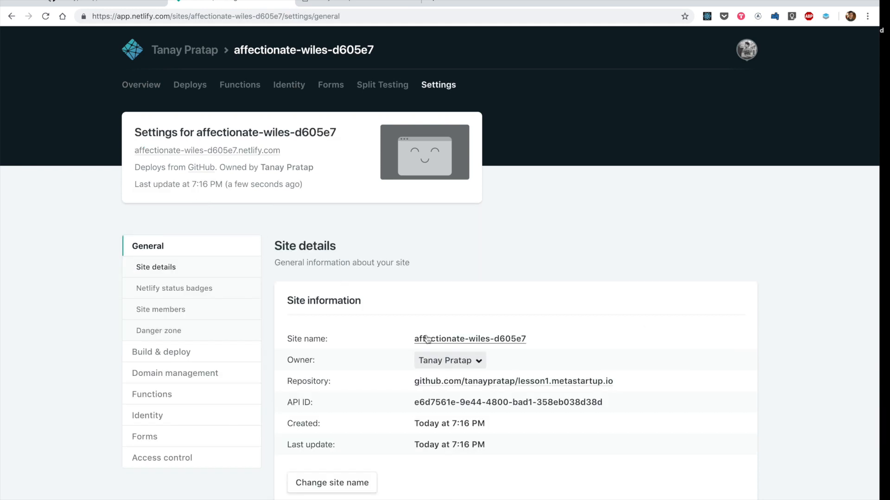
Change the site name to prataptanay and save it.
left_click(331, 483)
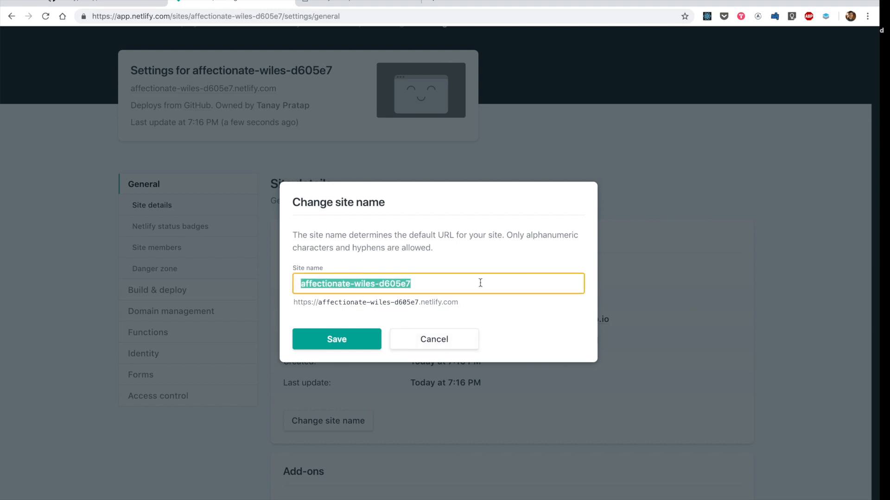
type("prataptana")
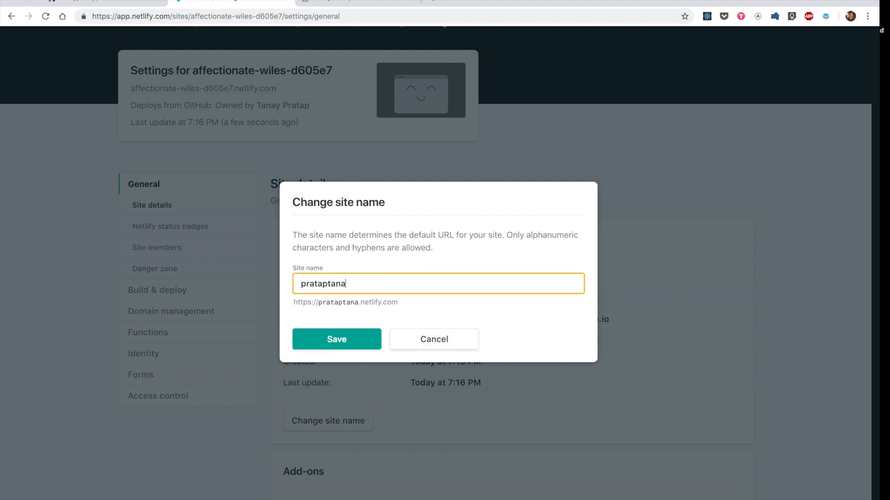
left_click(335, 339)
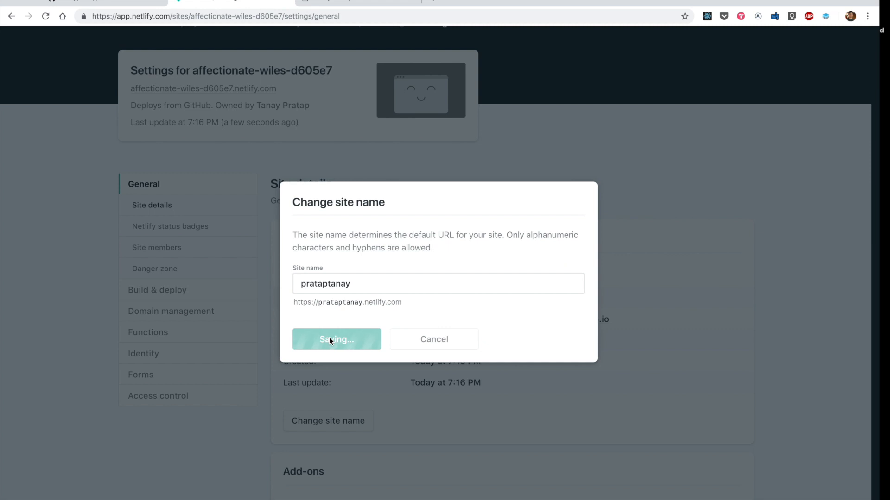
left_click(336, 339)
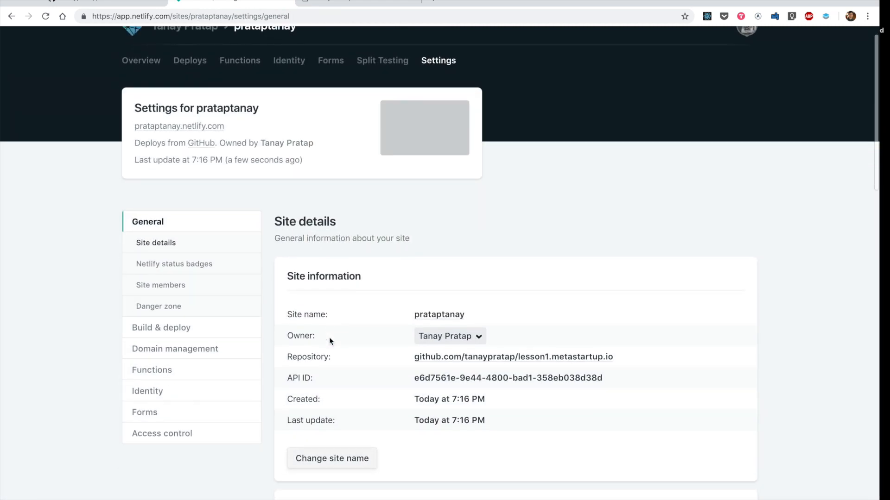
scroll("up", 3)
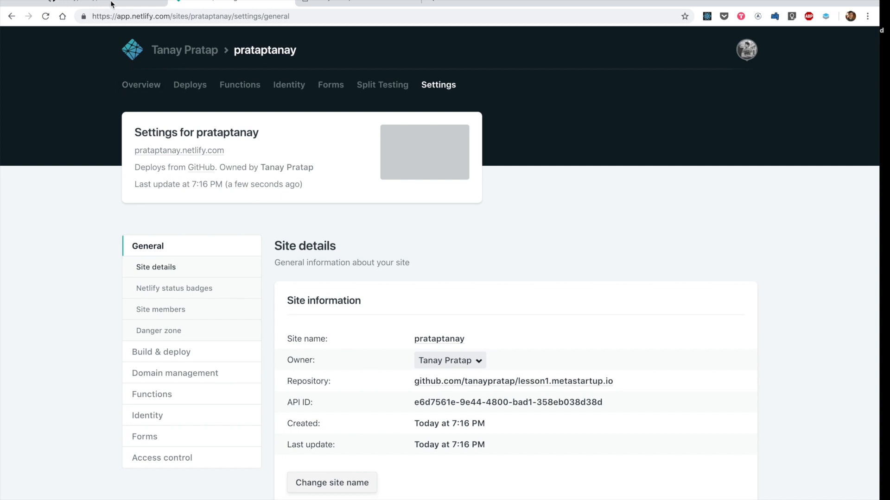
Switch to the lesson1.metastartup.io repository page on GitHub.
left_click(513, 381)
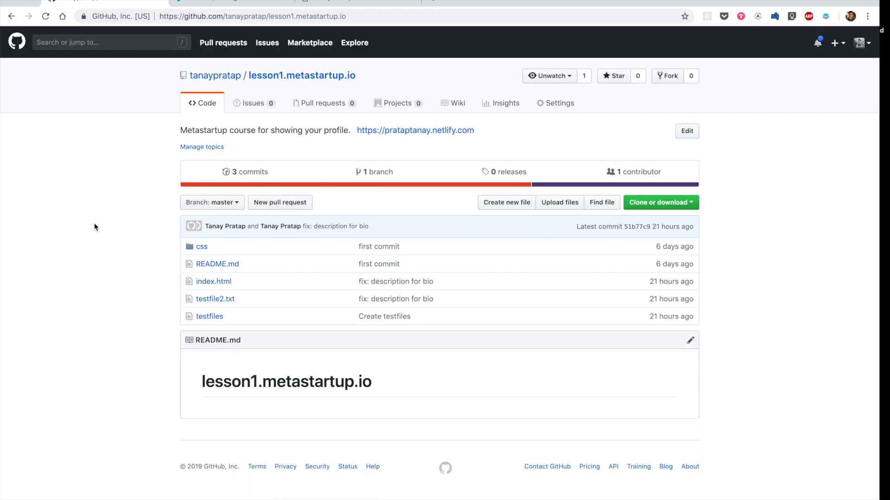
mouse_move(351, 275)
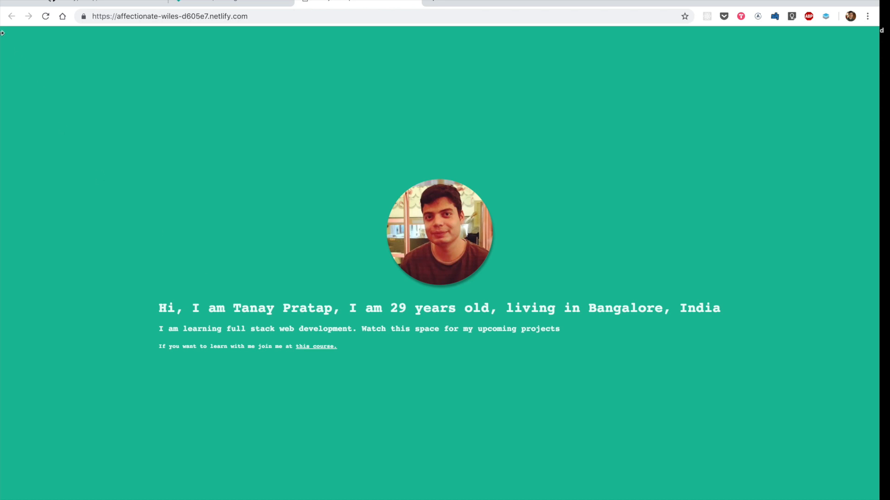
mouse_move(93, 158)
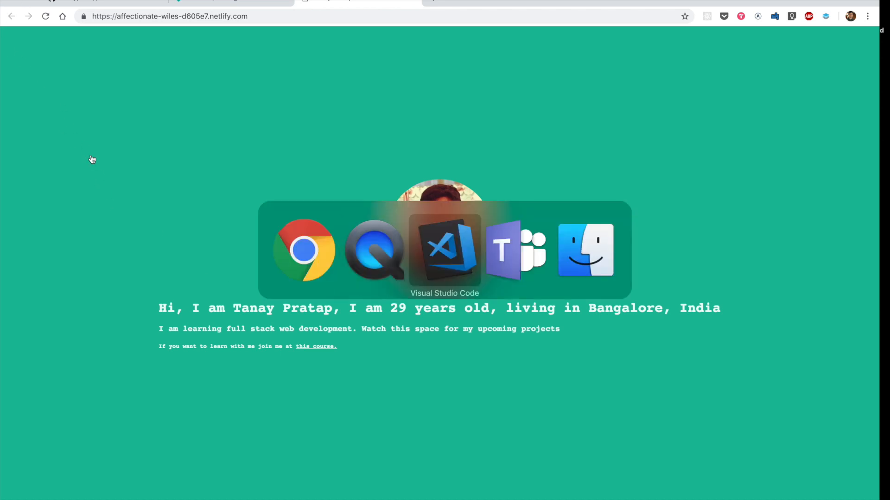
Switch to the code editor and bring up the integrated terminal.
left_click(444, 249)
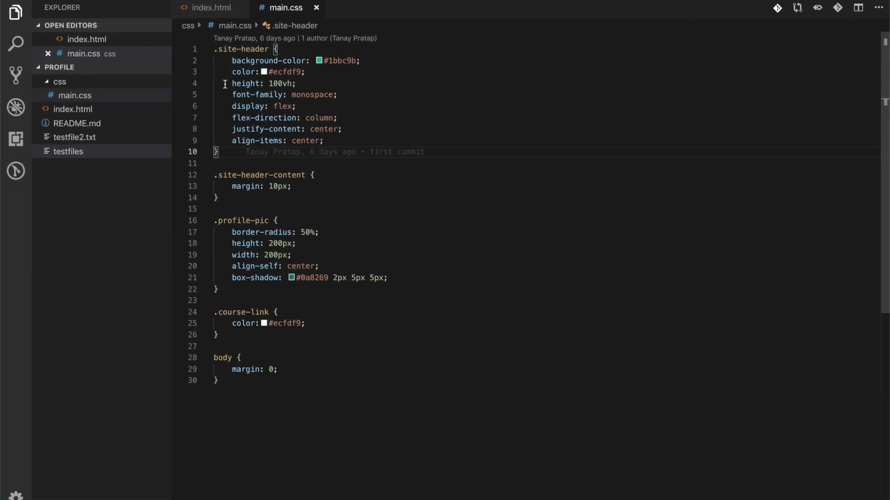
mouse_move(210, 8)
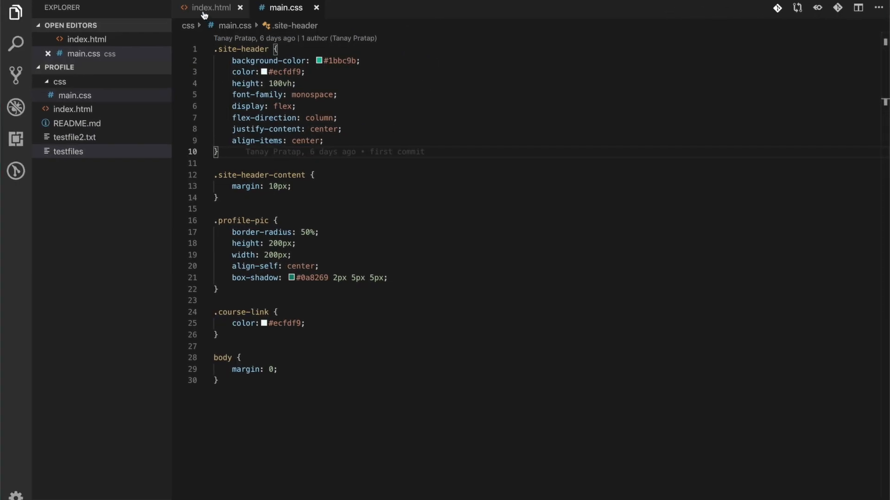
mouse_move(105, 158)
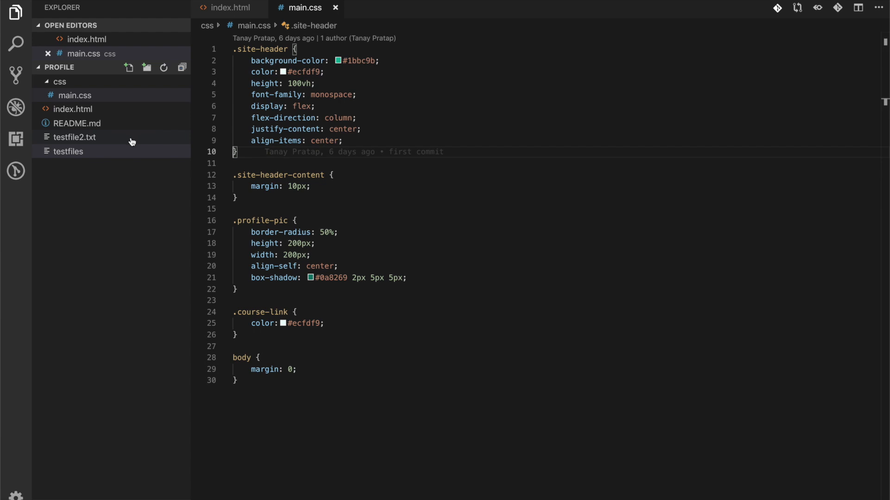
left_click(545, 317)
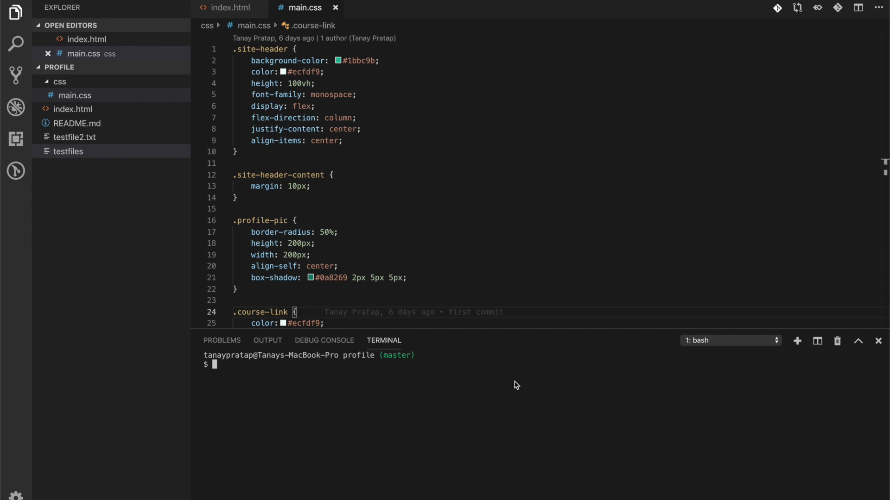
type("``")
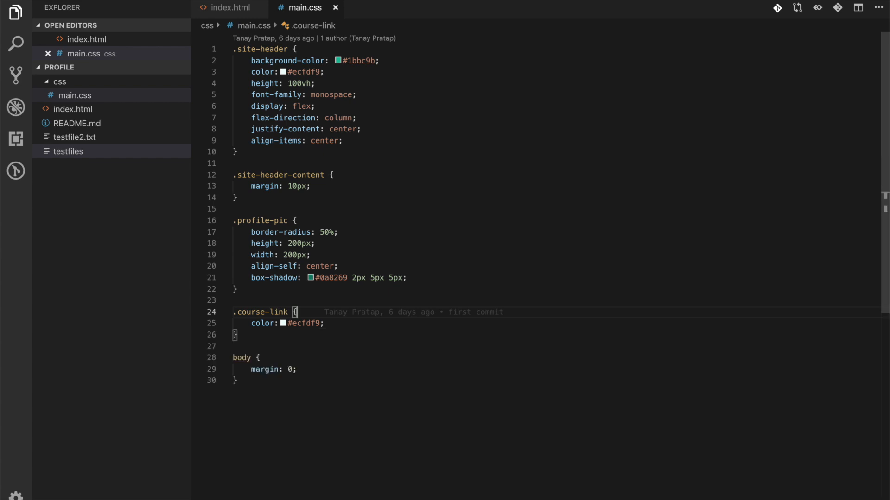
key("ctrl+`")
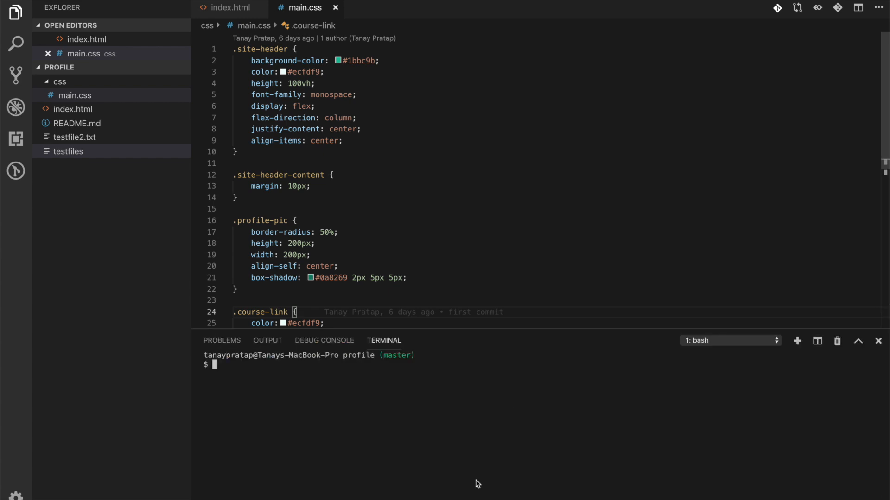
Run rm to delete testfiles and testfile2.txt from the project.
type("rm")
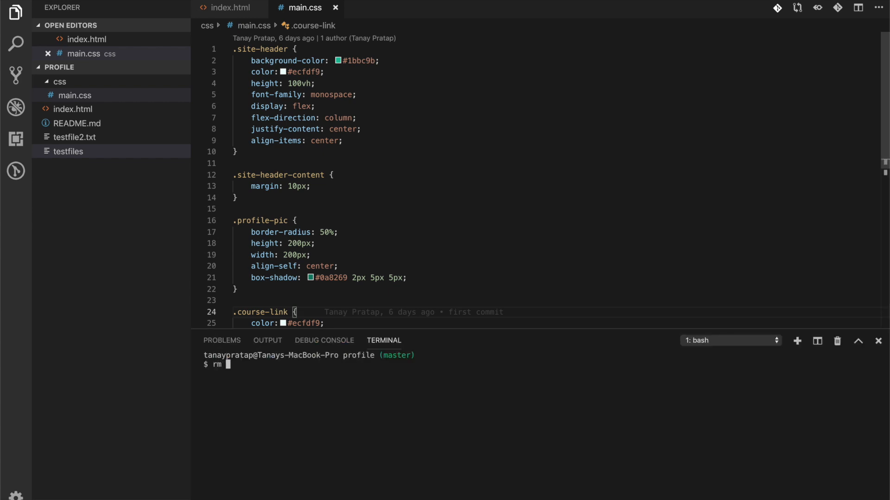
type("testfiles testfile2.txt")
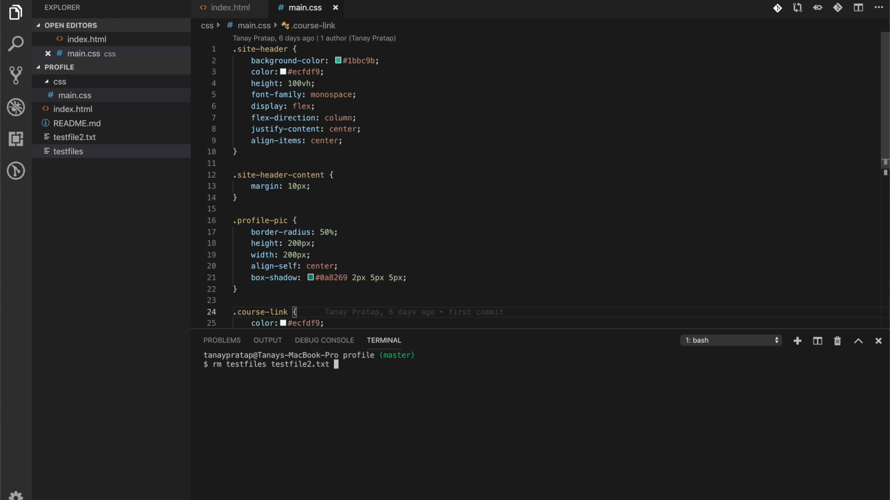
key("Return")
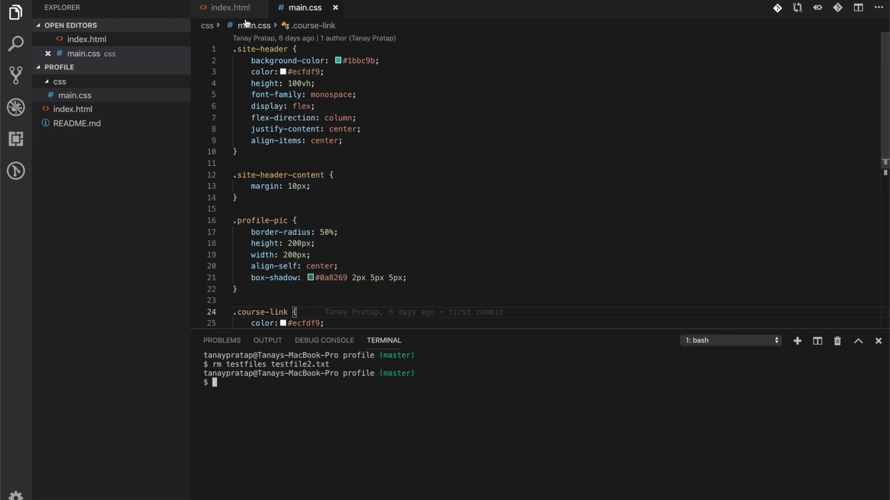
Locate and select the header background colour #1bbc9b in main.css.
left_click(231, 7)
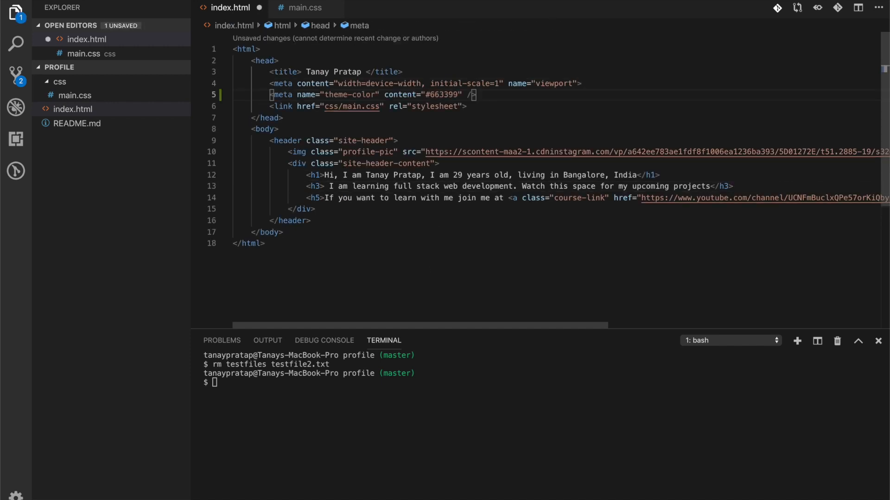
mouse_move(290, 121)
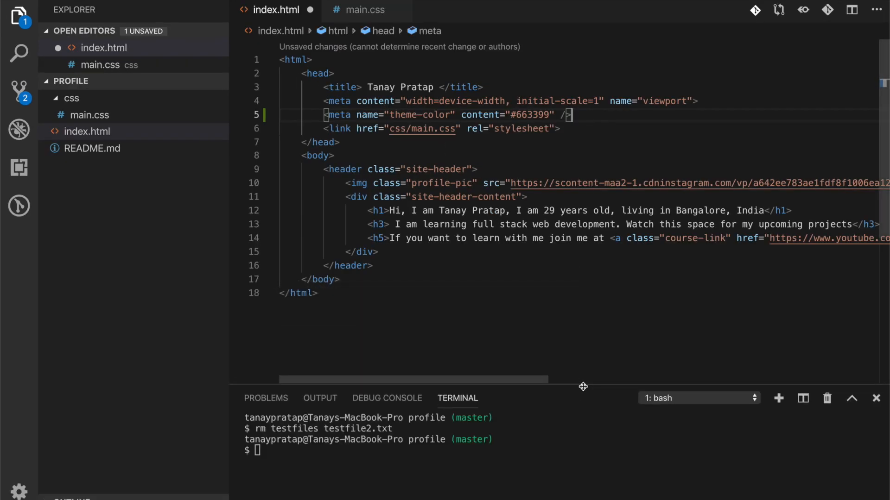
left_click(481, 115)
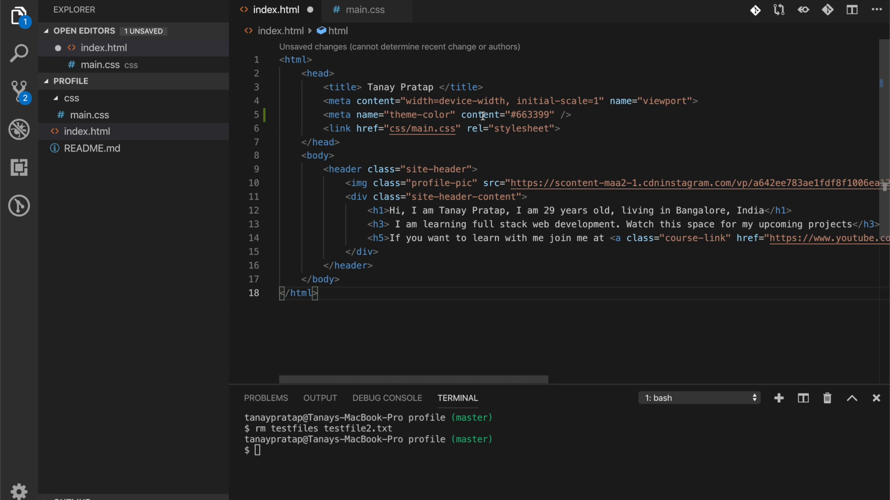
mouse_move(362, 9)
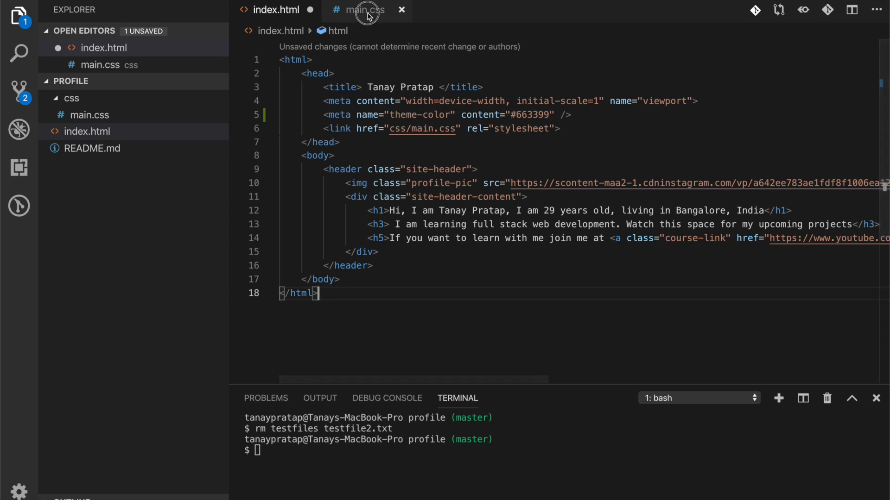
left_click(363, 9)
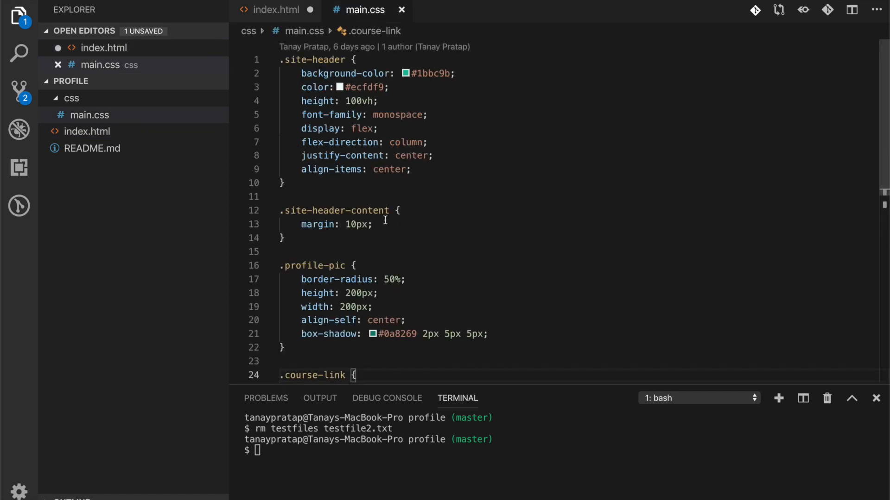
scroll("down", 3)
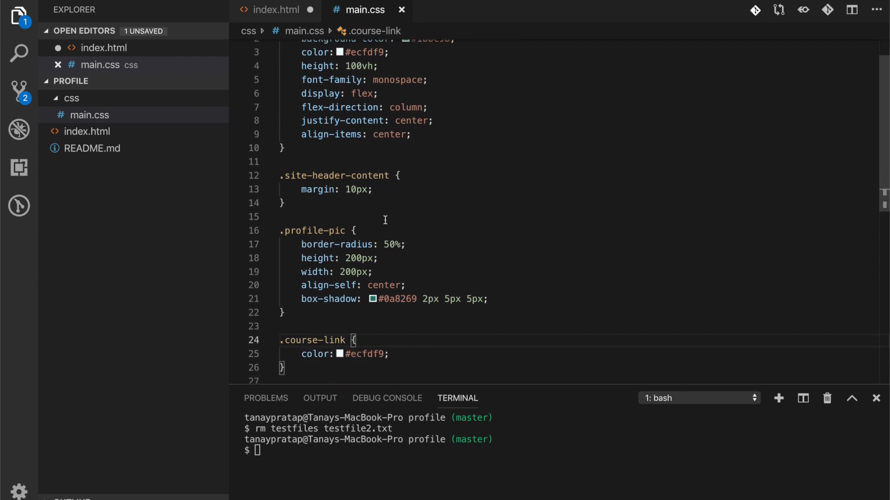
scroll("up", 3)
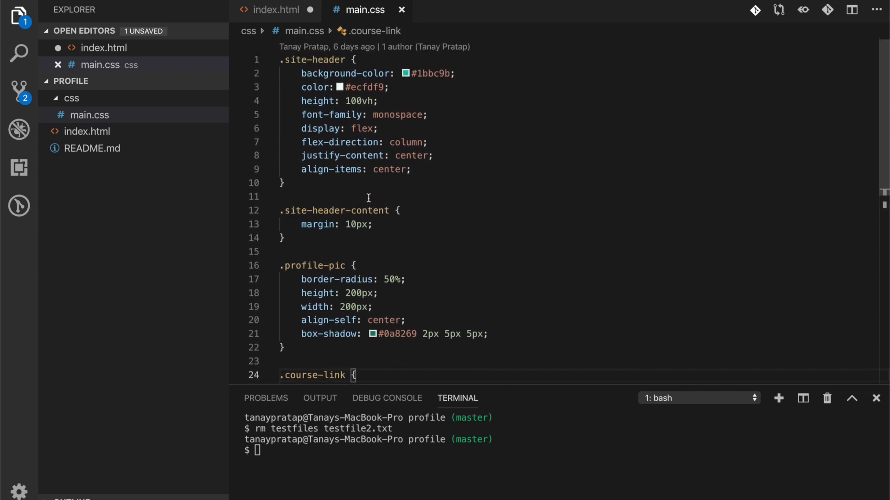
left_click(431, 74)
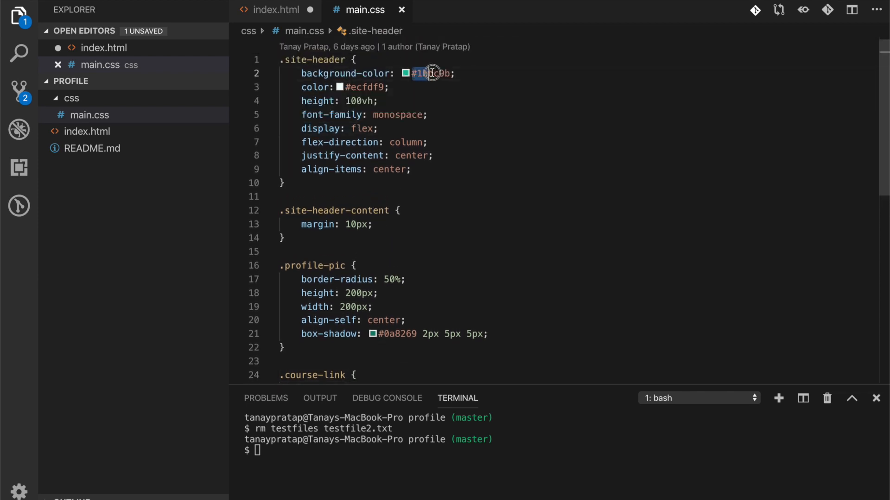
double_click(430, 73)
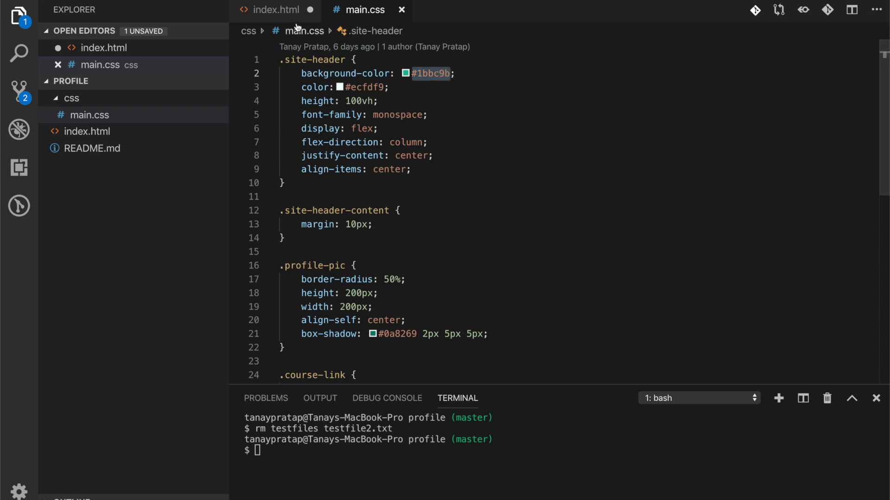
Set the theme-color meta value in index.html to #1bbc9b.
left_click(275, 9)
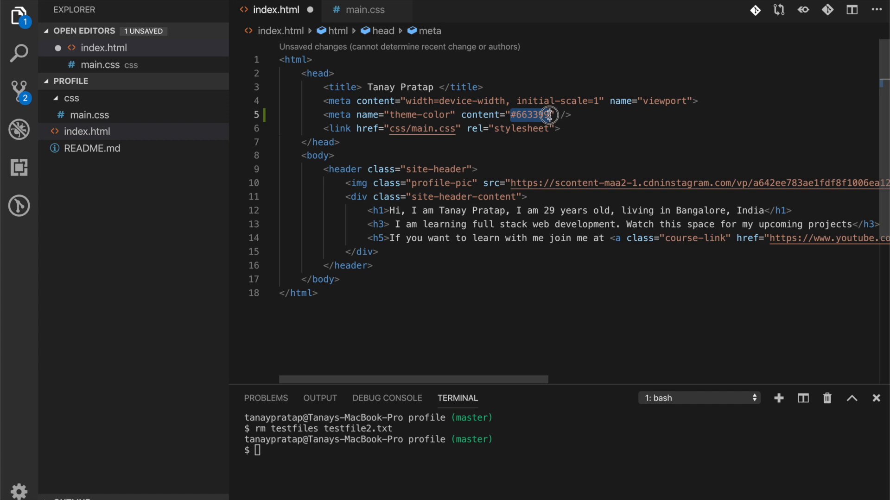
type("#1bbc9b")
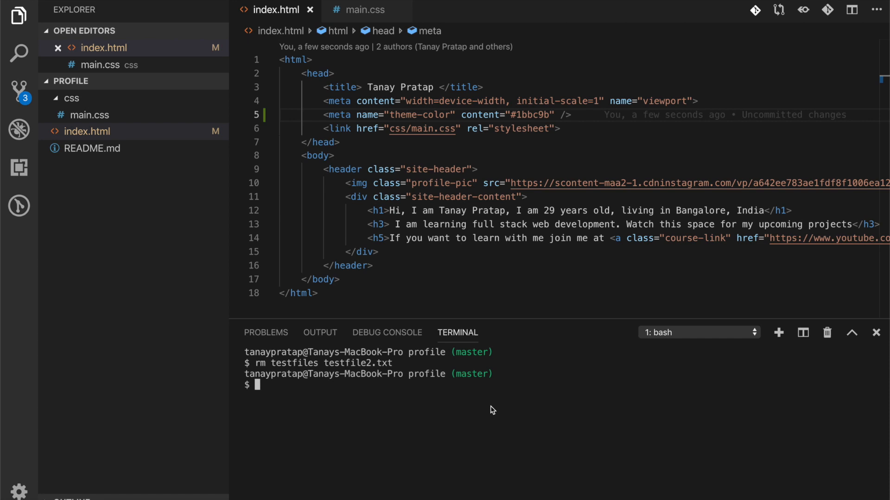
Review uncommitted changes with git st and git diff before committing.
type("git st")
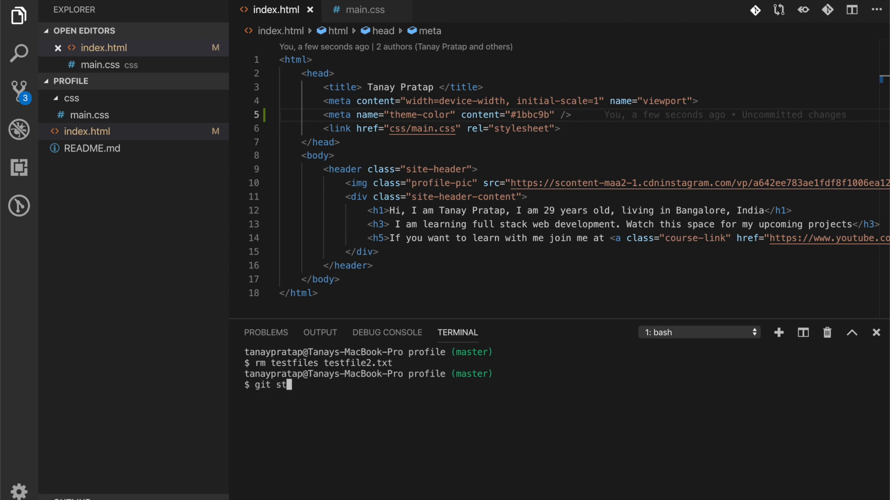
key("Return")
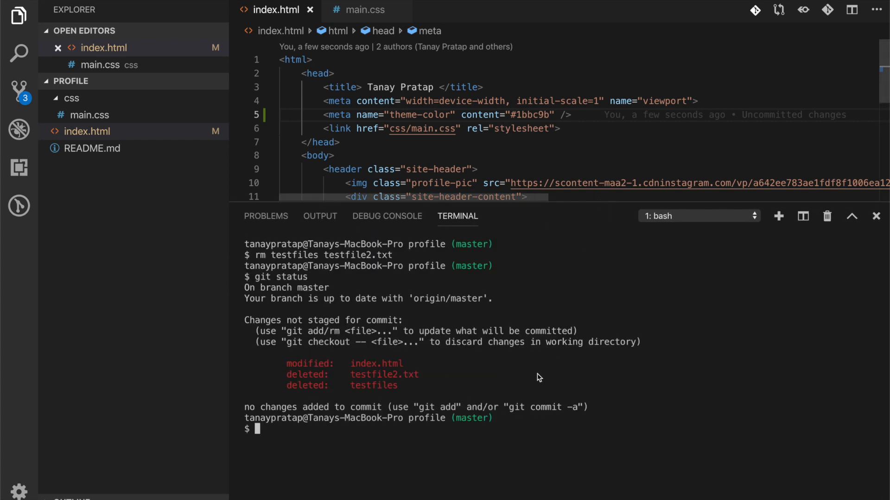
mouse_move(474, 462)
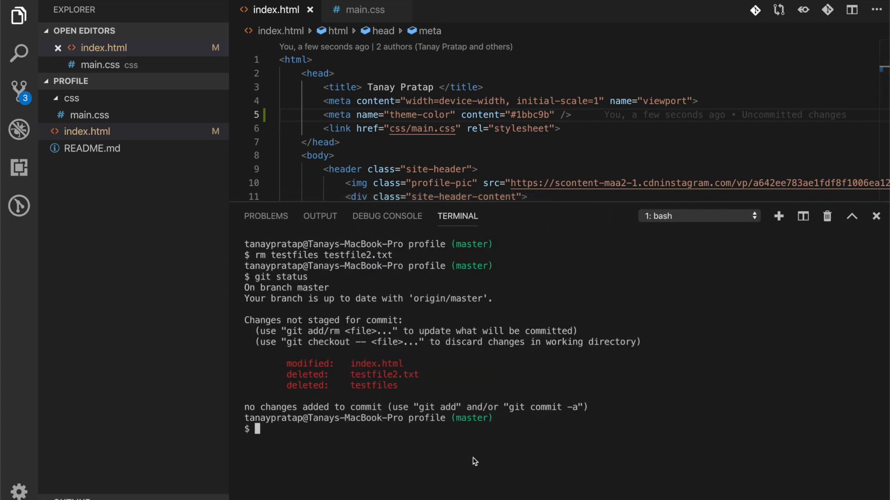
type("git diff")
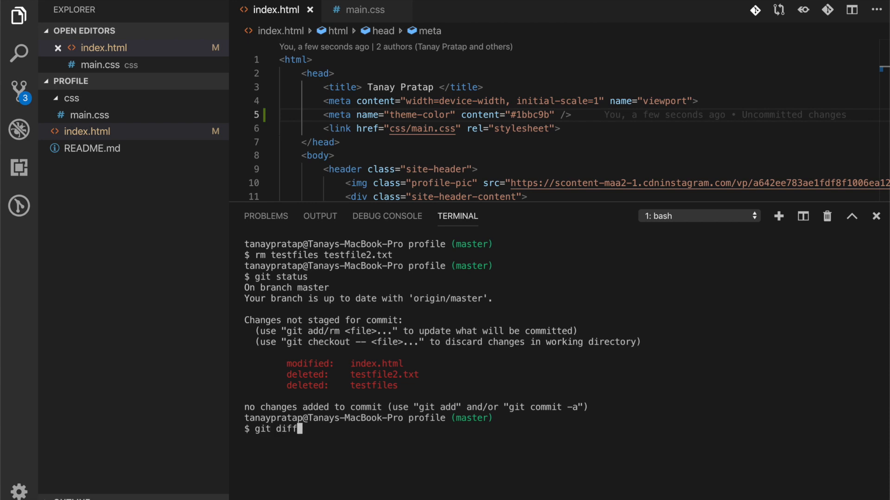
key("Return")
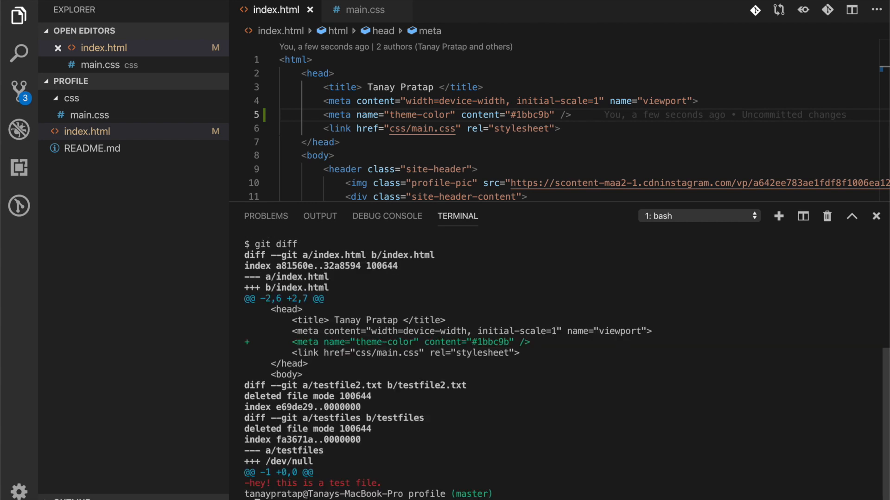
mouse_move(397, 350)
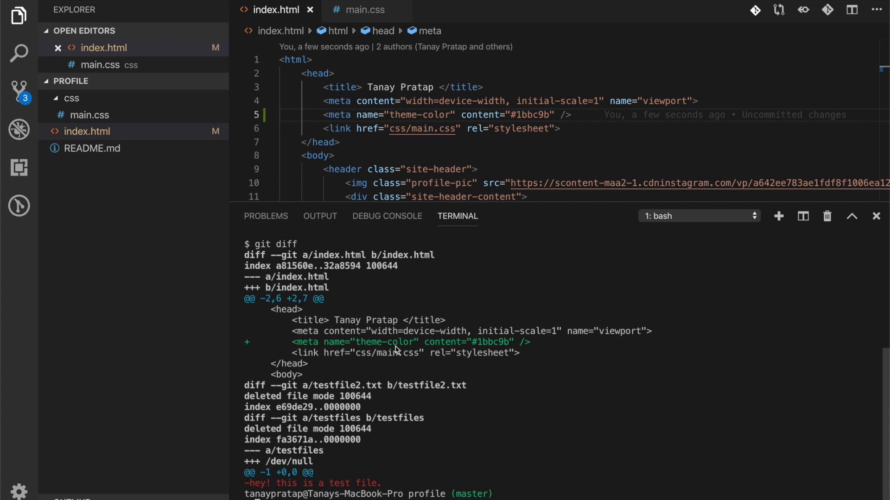
mouse_move(317, 498)
type("git push")
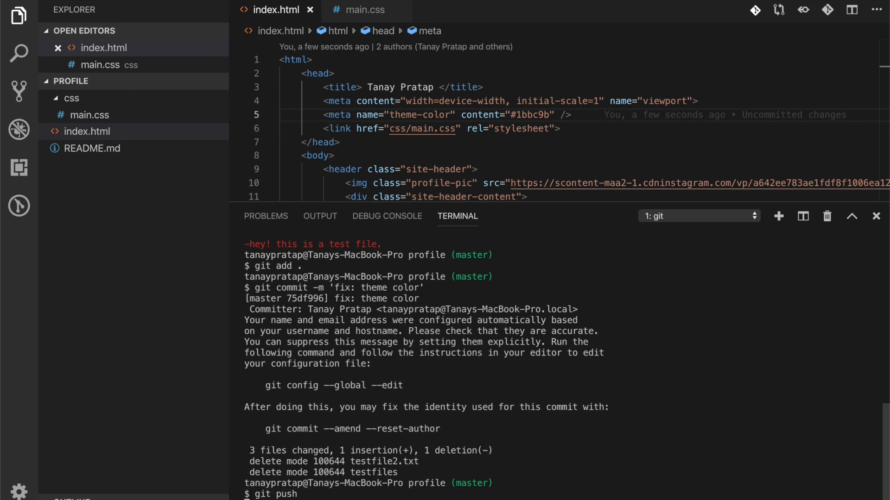
scroll("down", 3)
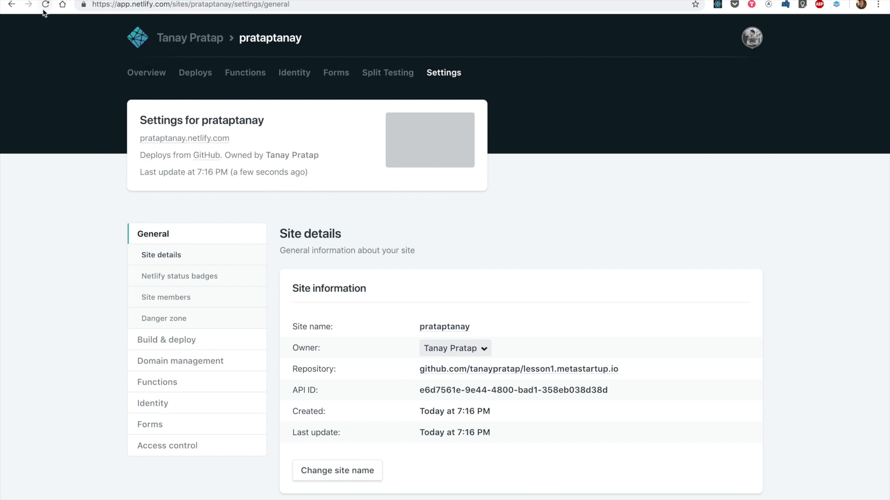
Check the Deploys list for the published fix: theme color deploy and open the live site.
left_click(46, 5)
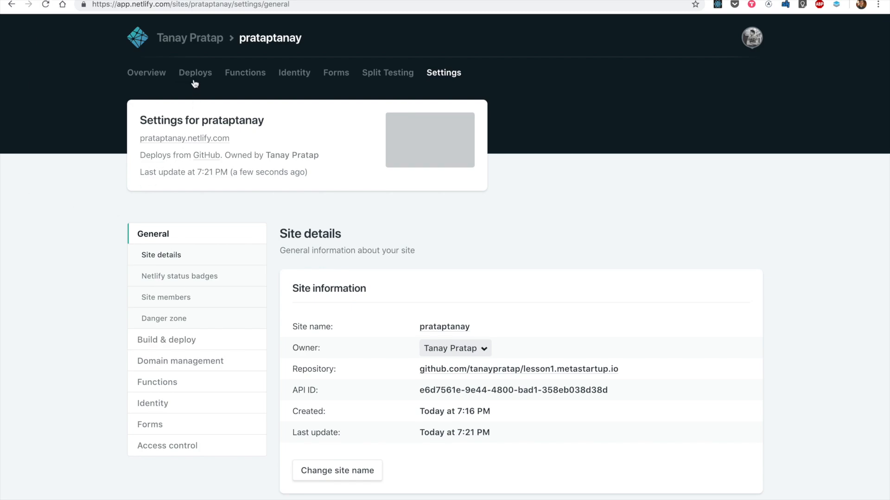
left_click(195, 72)
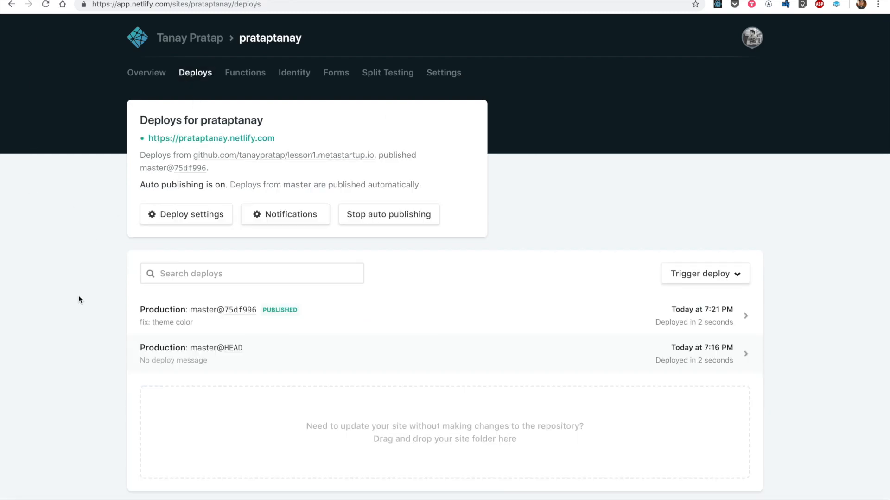
mouse_move(193, 316)
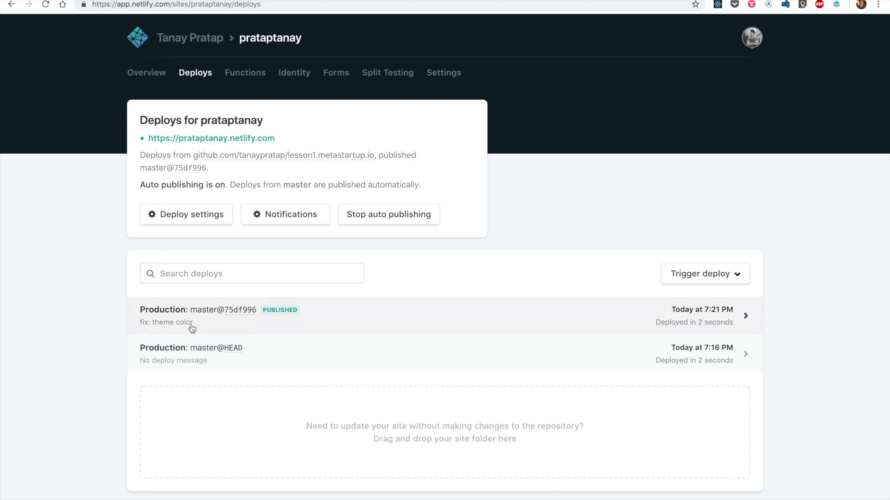
mouse_move(191, 329)
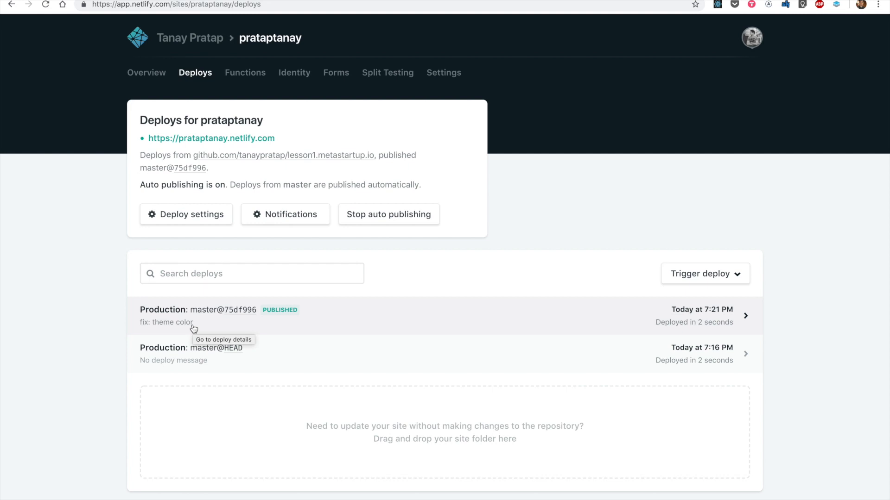
mouse_move(347, 316)
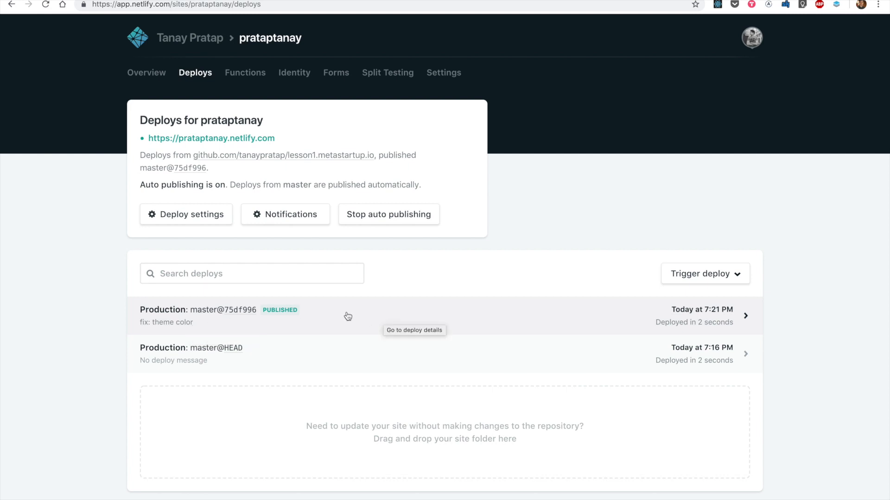
left_click(211, 138)
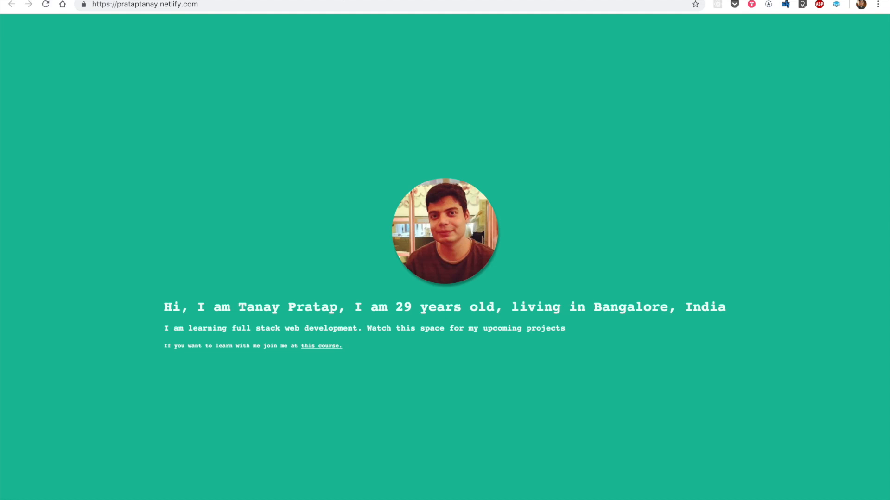
View the live portfolio page's source to check the theme-color meta tag is #1bbc9b.
right_click(288, 91)
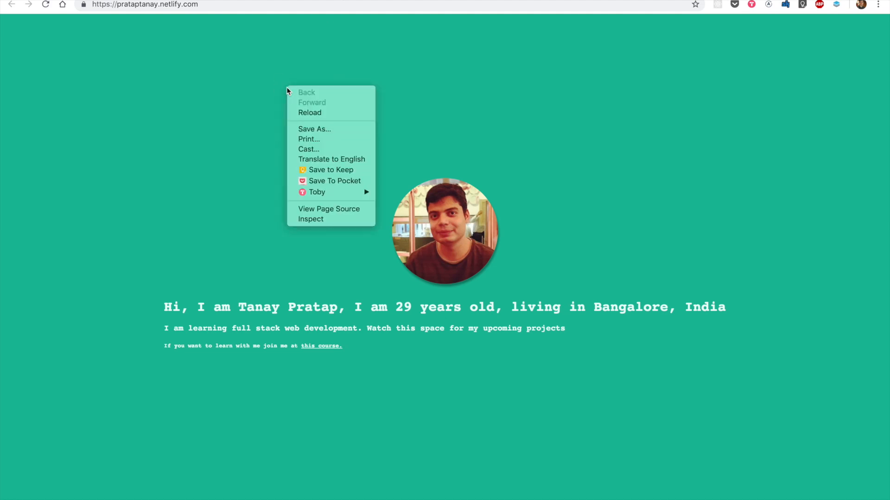
mouse_move(329, 208)
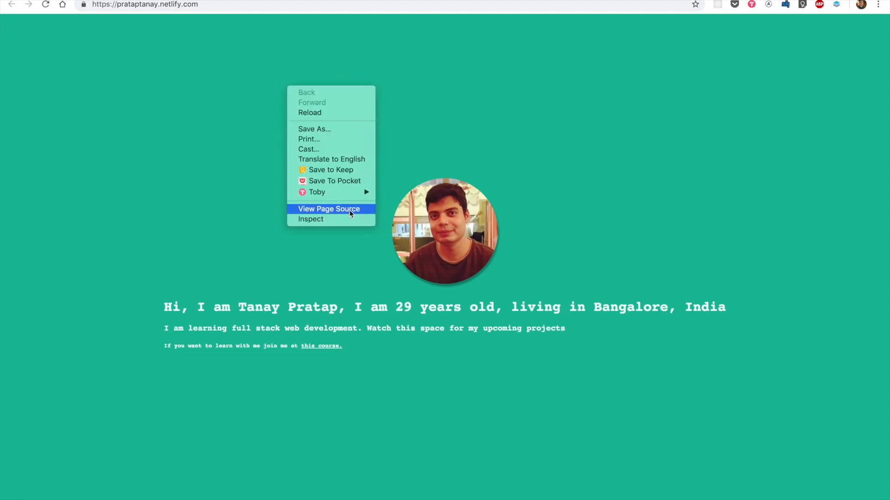
left_click(329, 209)
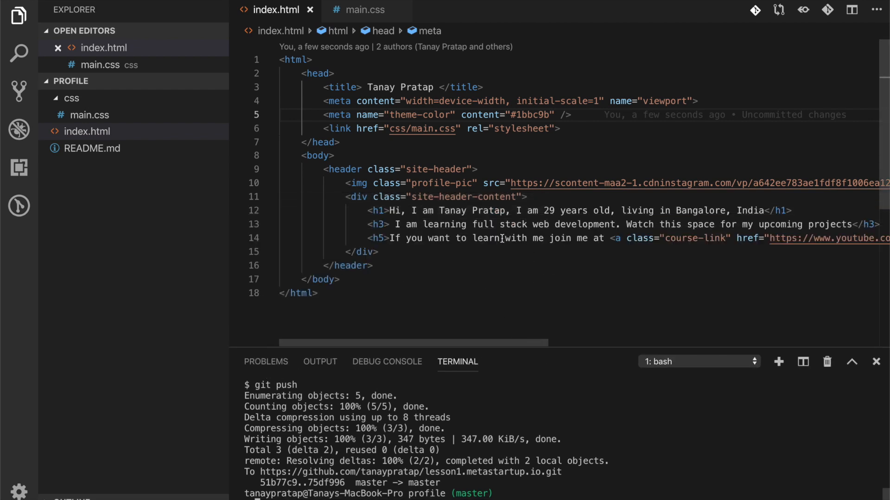
Change the h5 message in index.html to read 'learn coding with me'.
type("com/sites/prataptanay/deploys")
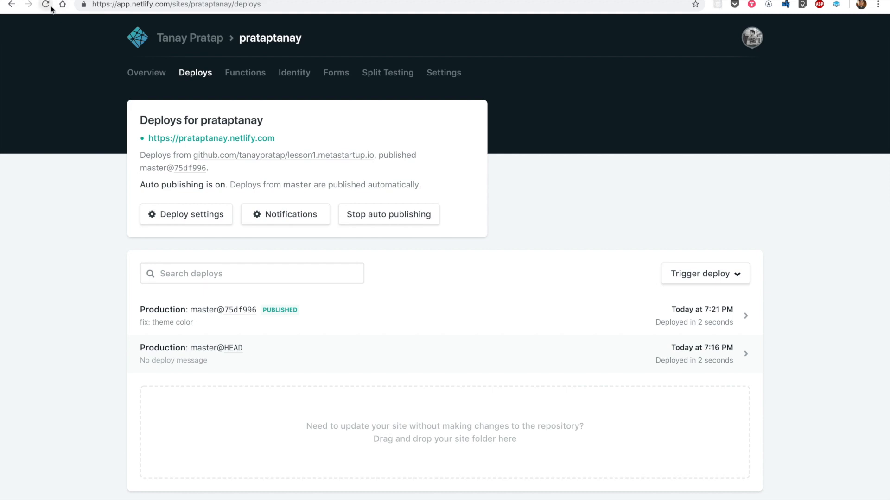
Confirm the 'fix: message' deploy is published and the live page reads 'learn coding with me'.
left_click(45, 5)
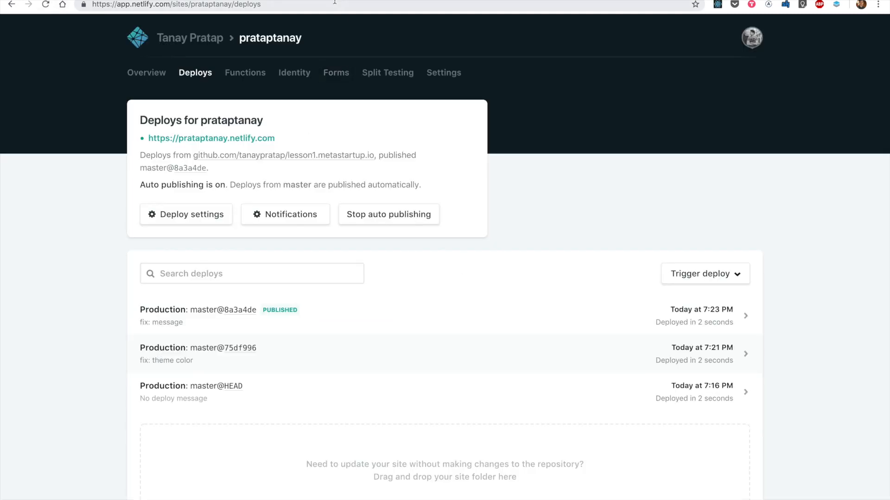
left_click(211, 138)
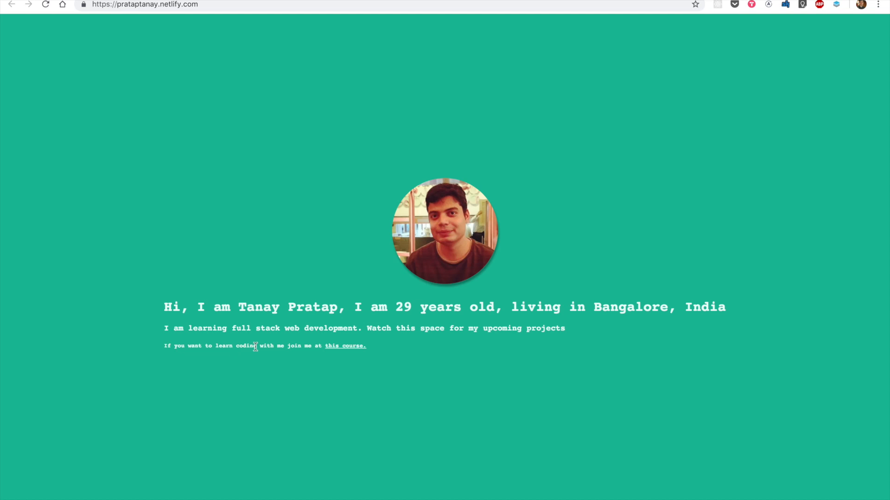
mouse_move(261, 387)
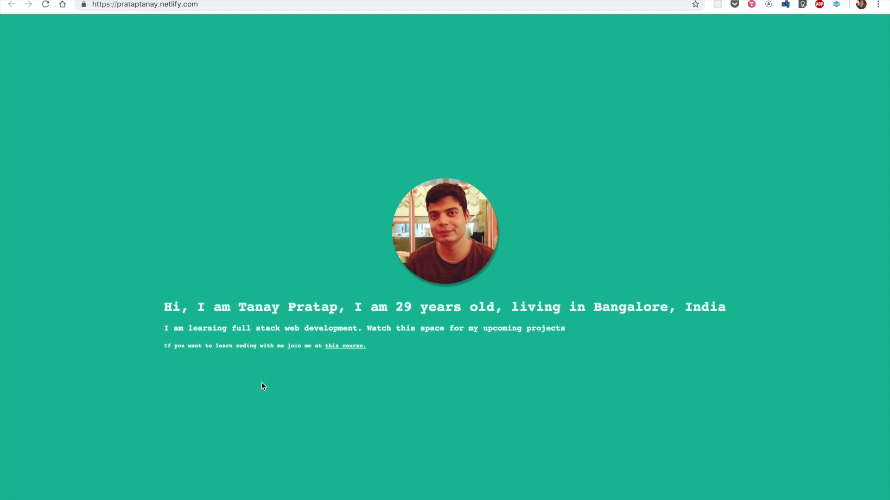
mouse_move(241, 230)
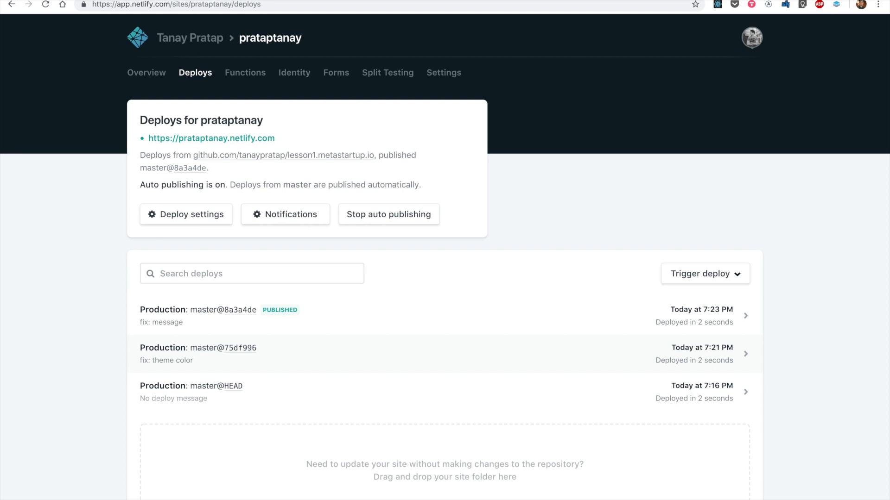
left_click(210, 138)
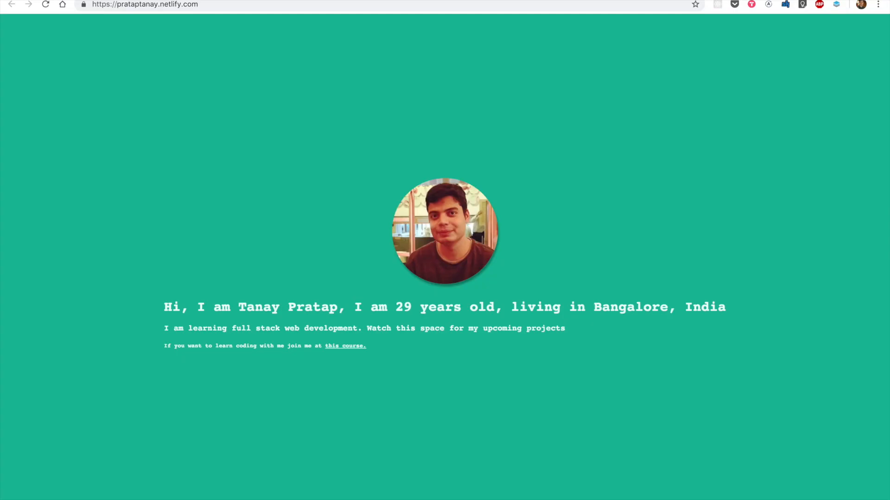